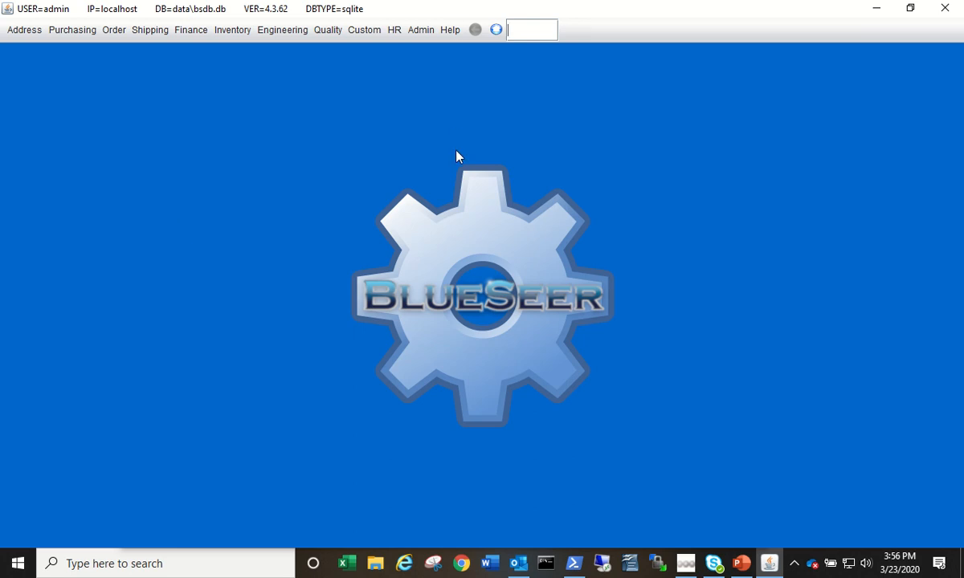
mouse_move(706, 337)
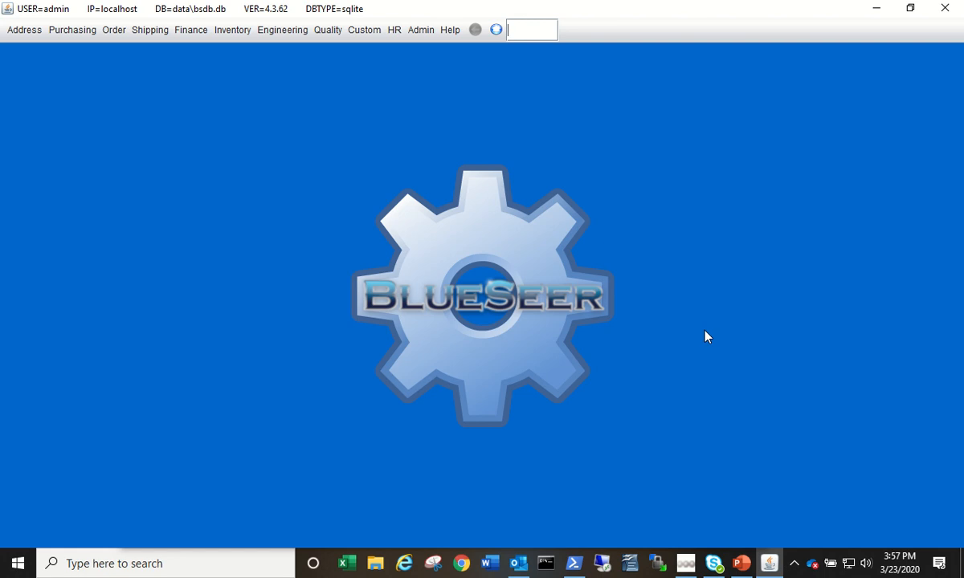
mouse_move(26, 39)
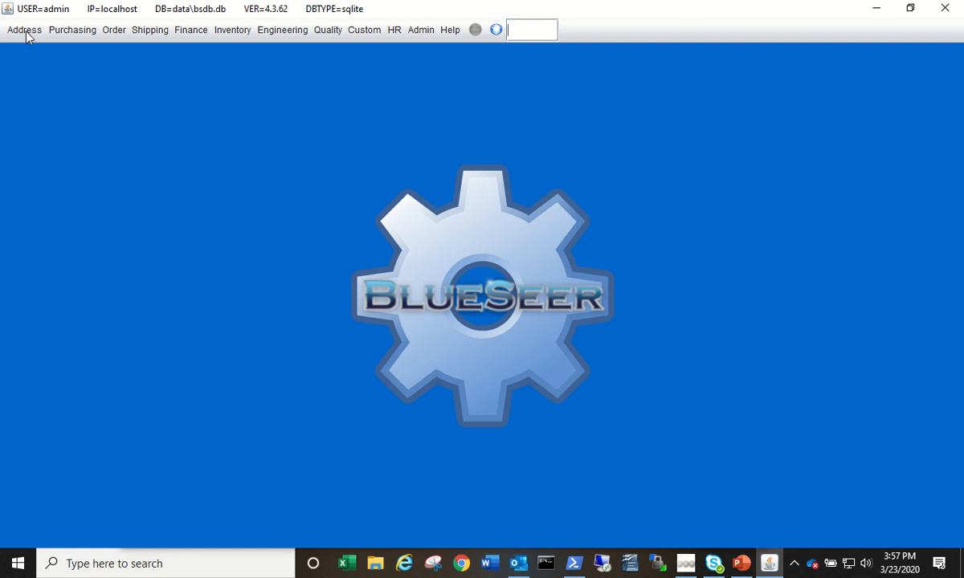
Step: Start a new customer record in Customer Maintenance
left_click(22, 29)
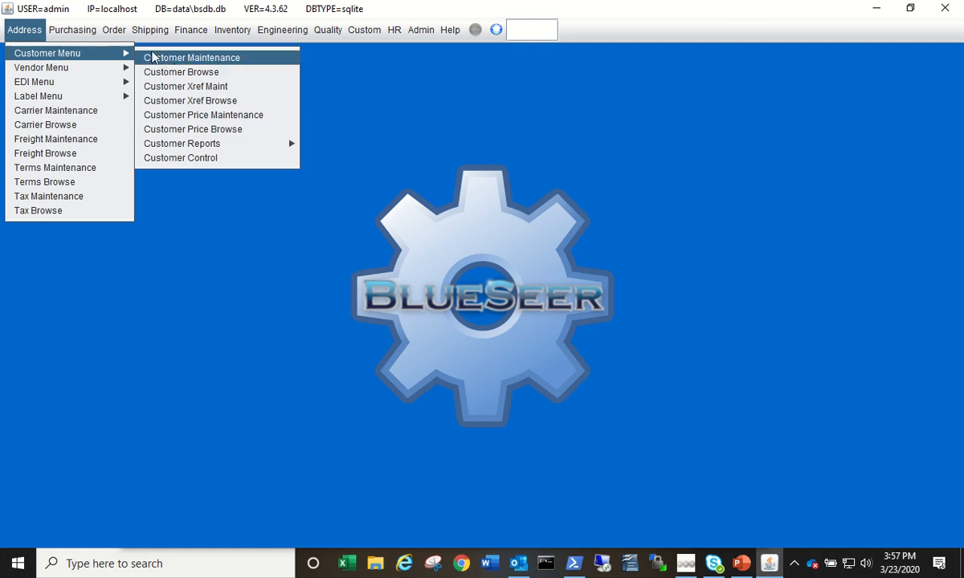
left_click(191, 58)
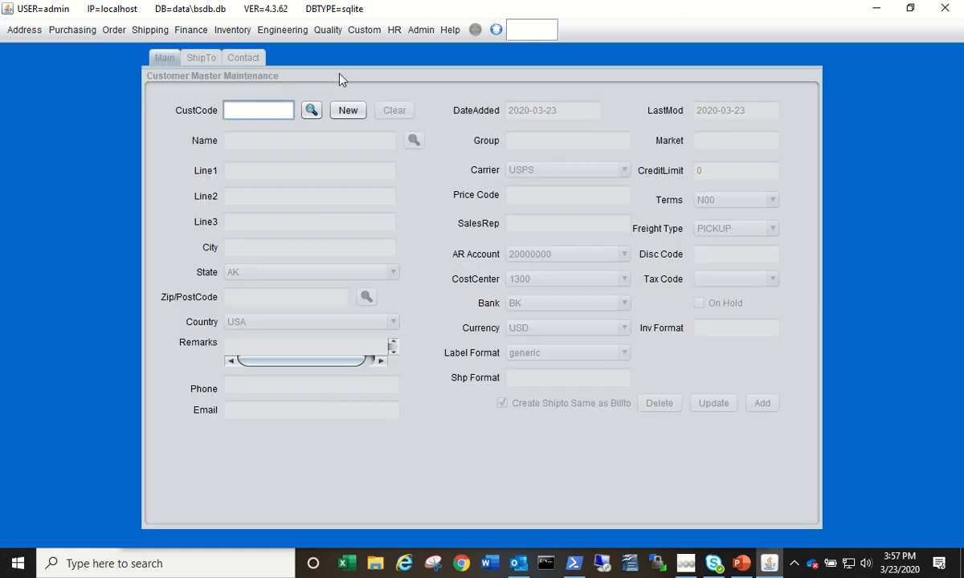
left_click(347, 109)
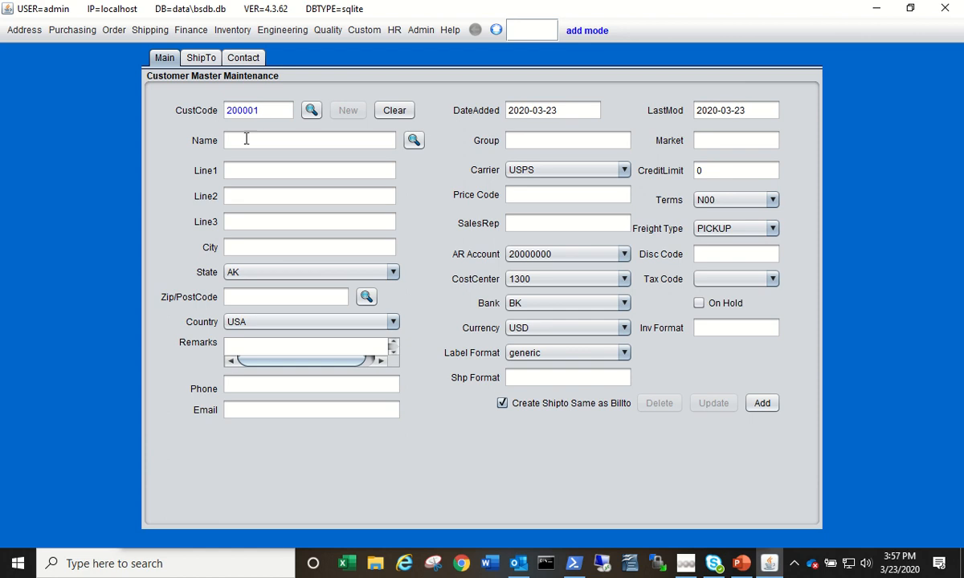
Step: Enter the customer name Walmart, address lines 'blah', and zip 22222
left_click(310, 140)
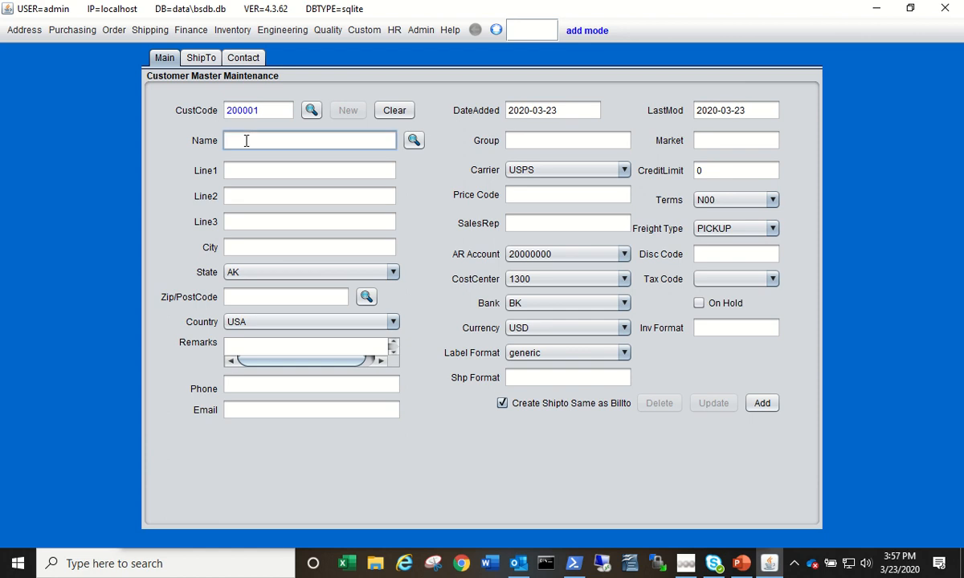
type("Walma")
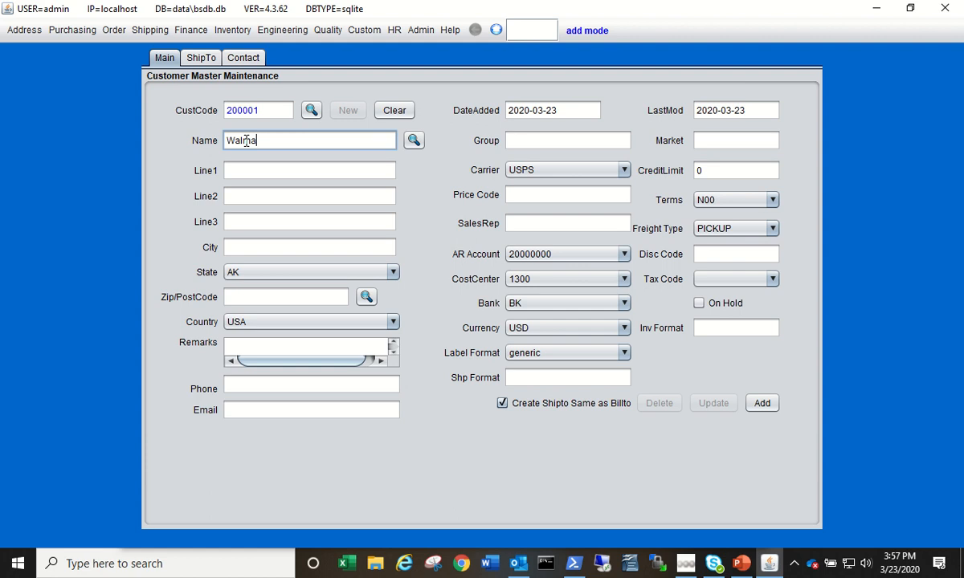
type("rt")
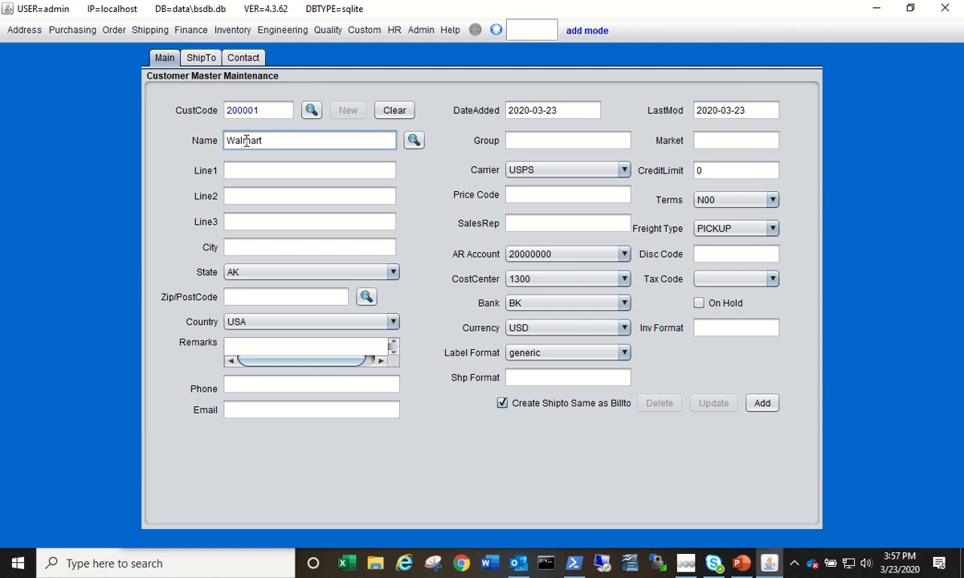
left_click(310, 171)
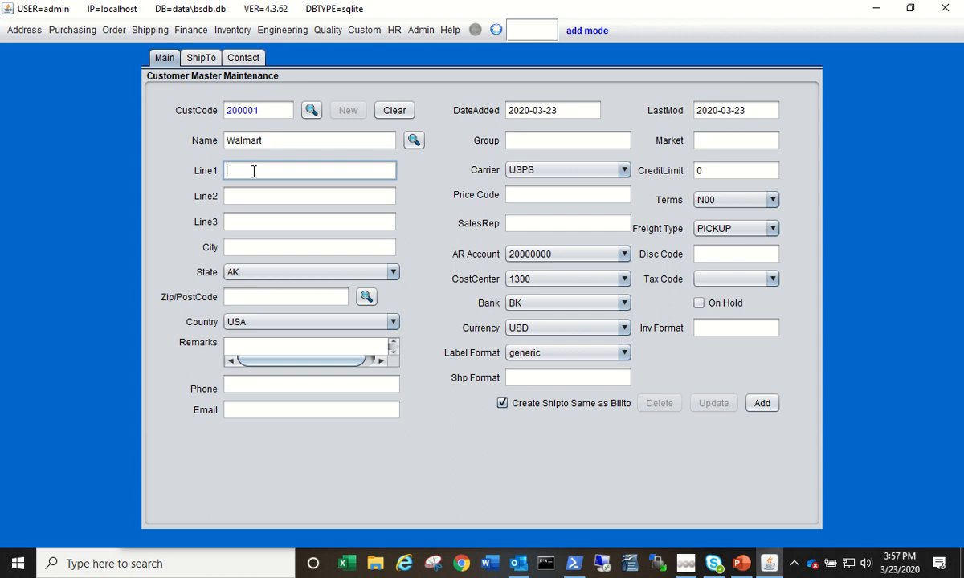
type("blah")
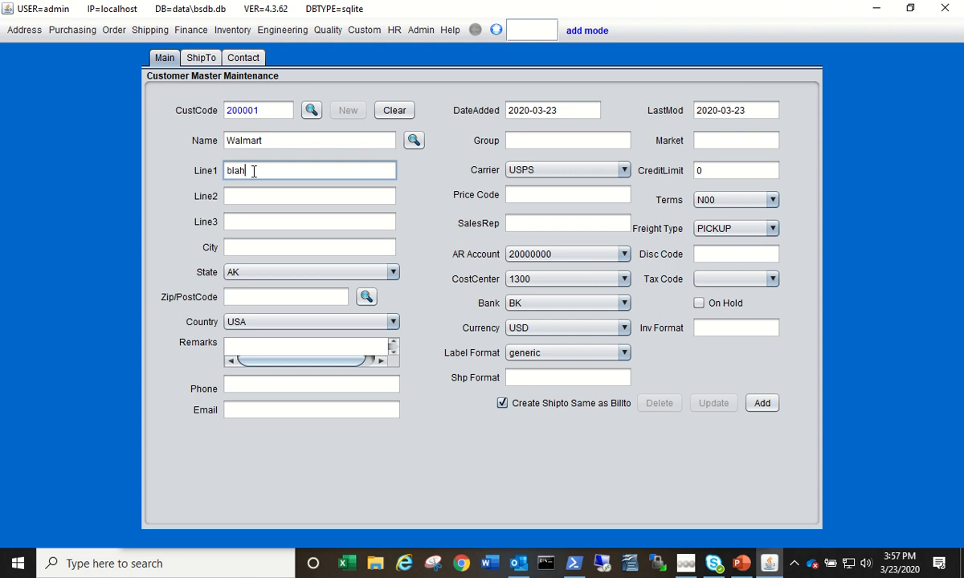
type("blah")
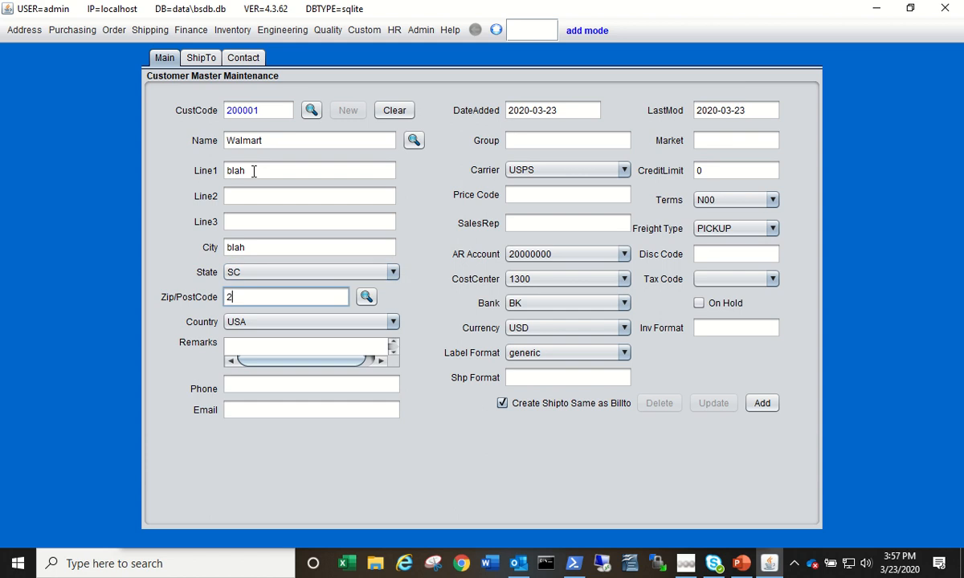
type("2222")
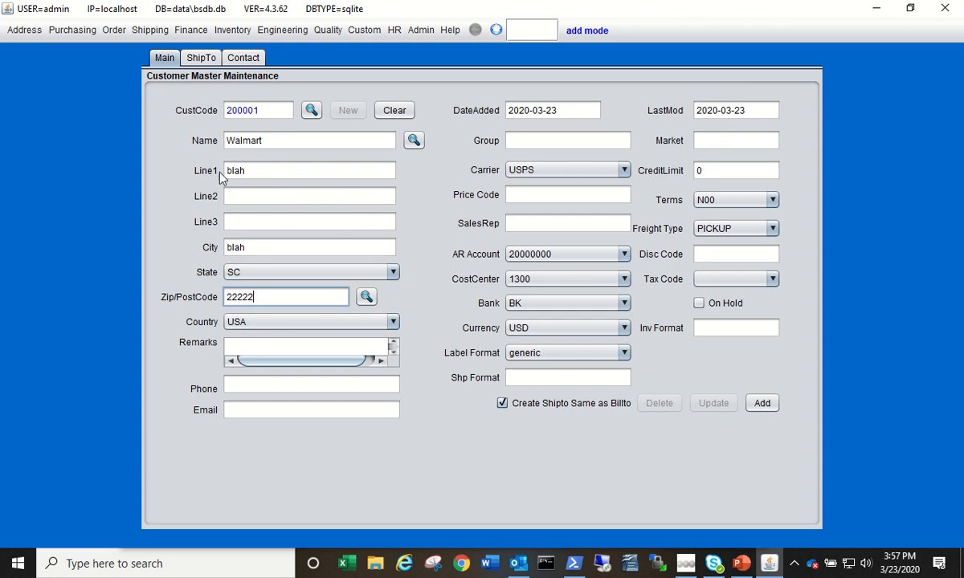
mouse_move(460, 292)
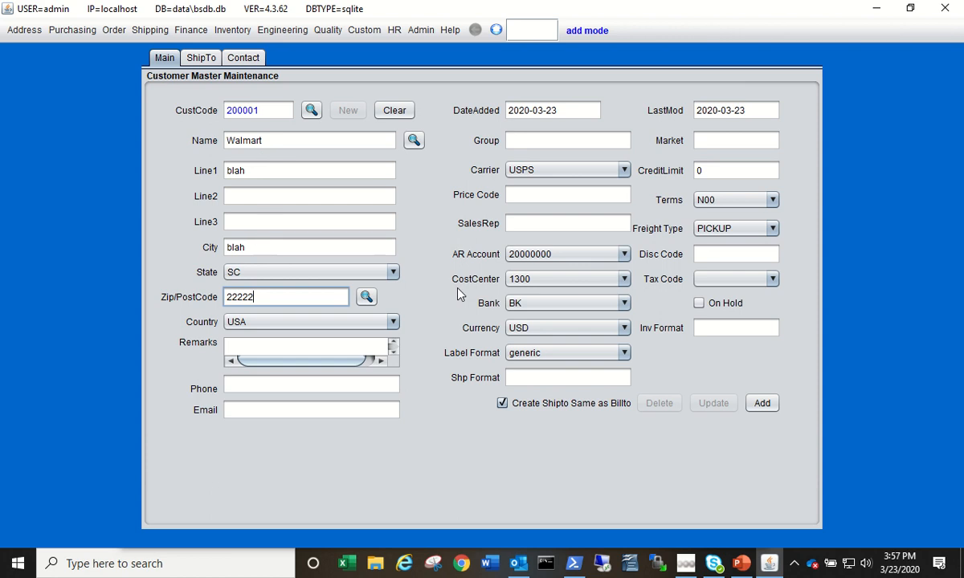
mouse_move(313, 222)
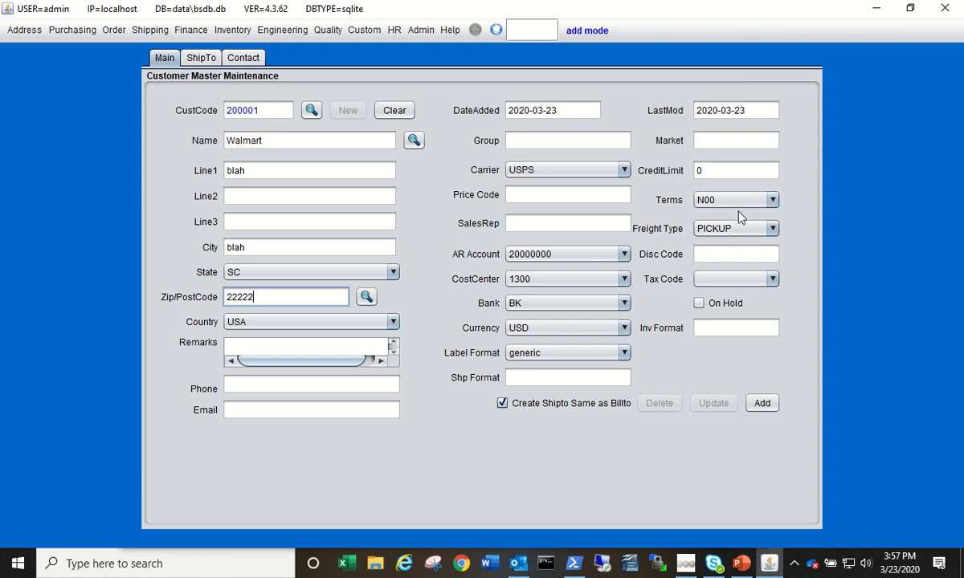
Step: Set payment terms to N30 and add customer 200001 Walmart
left_click(771, 199)
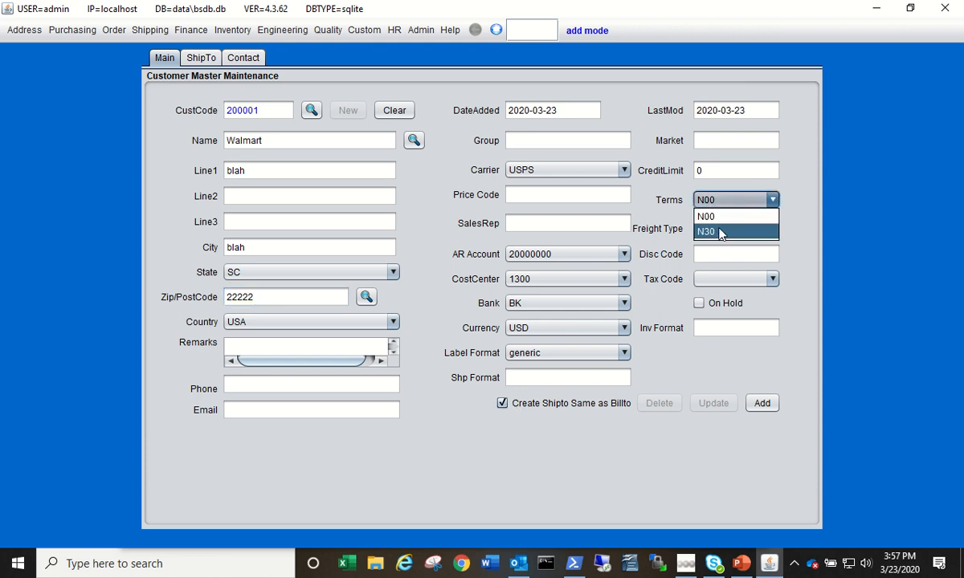
left_click(706, 231)
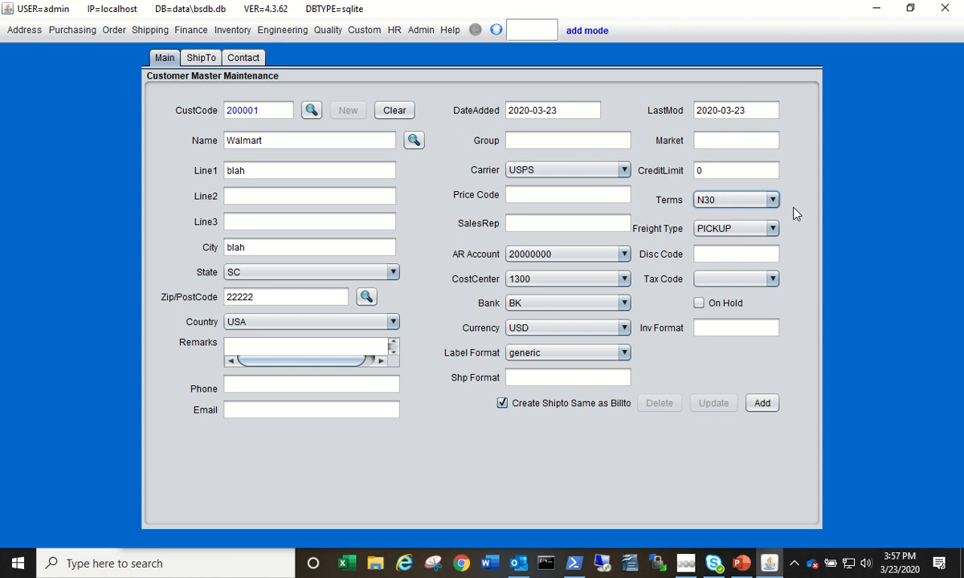
mouse_move(758, 403)
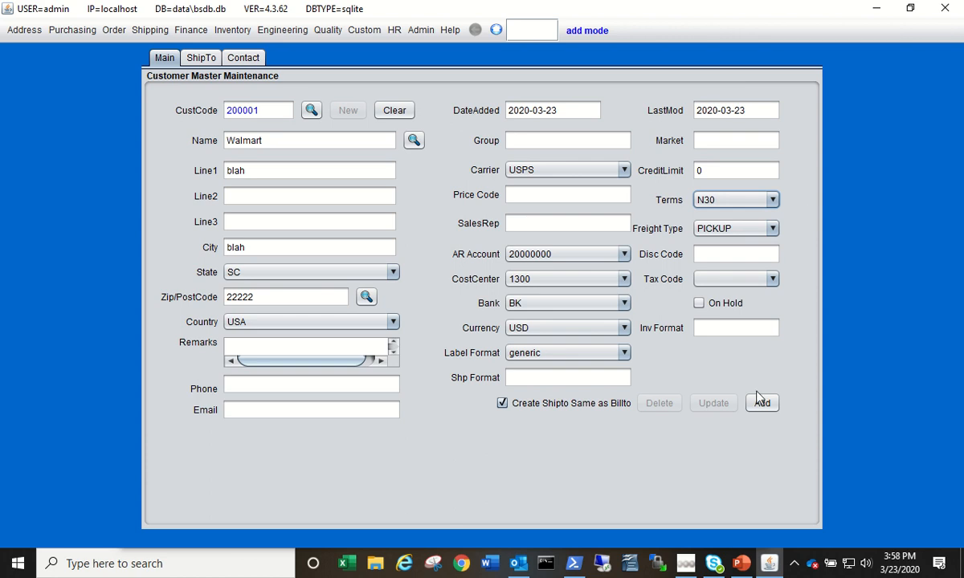
left_click(761, 403)
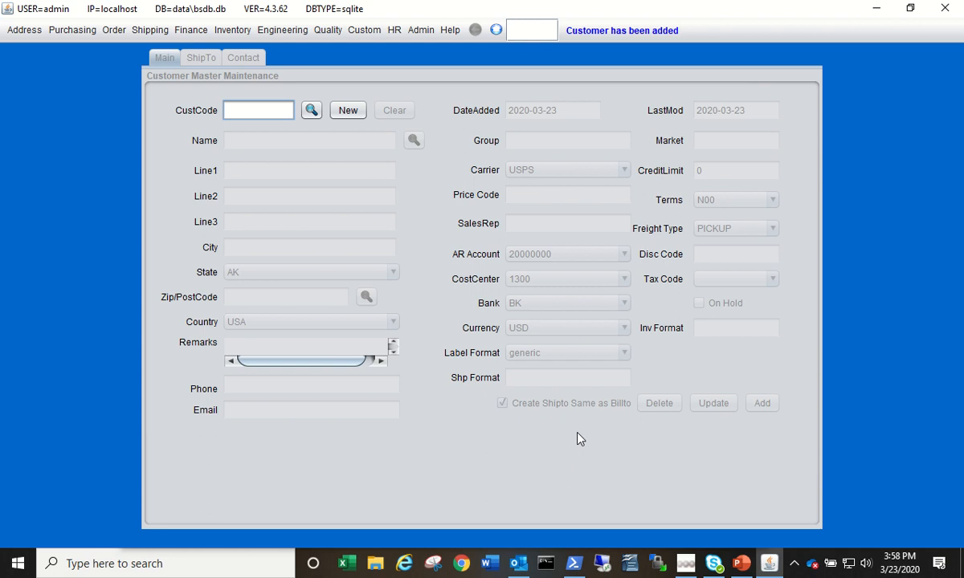
mouse_move(320, 122)
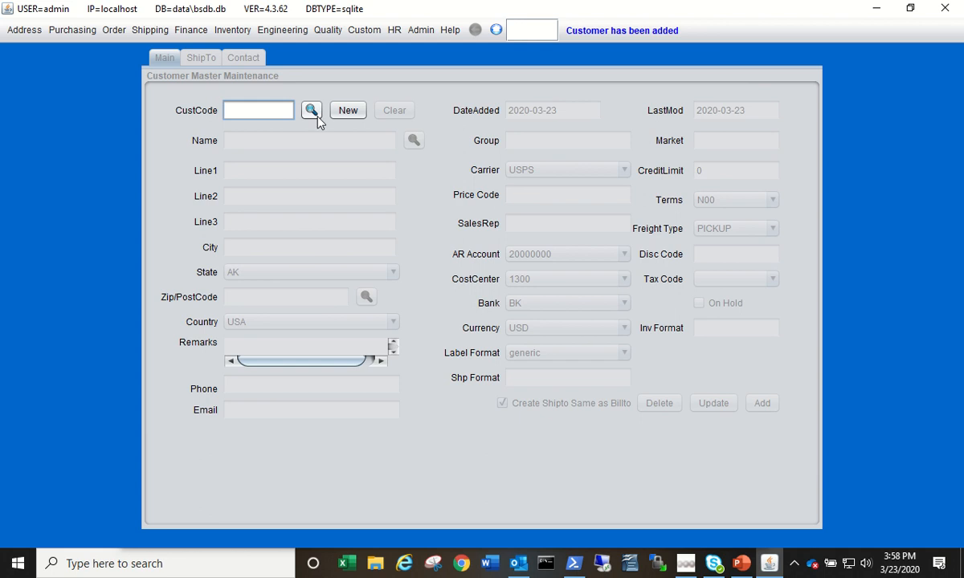
Step: Look up customers and reload the Walmart 200001 record into the form
left_click(312, 110)
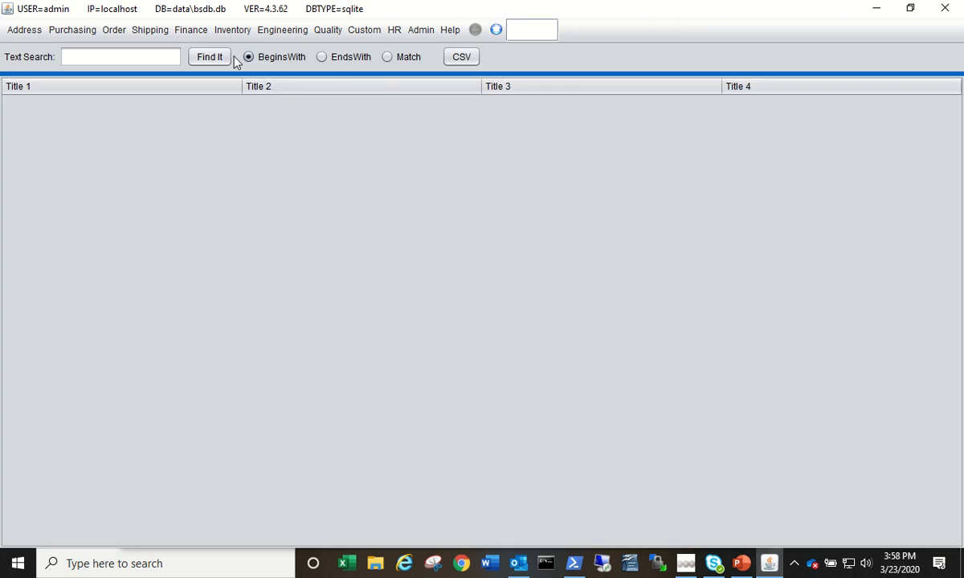
left_click(212, 58)
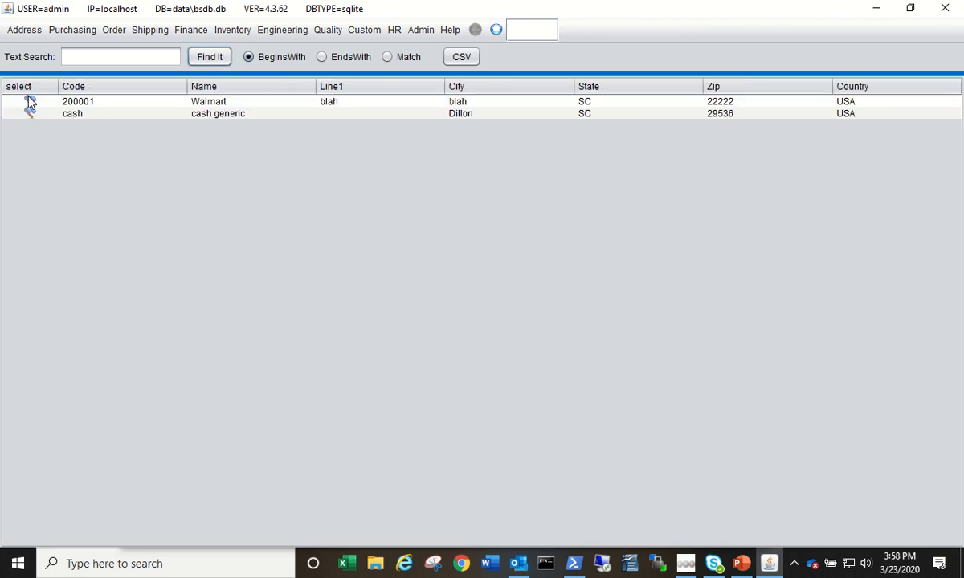
left_click(29, 103)
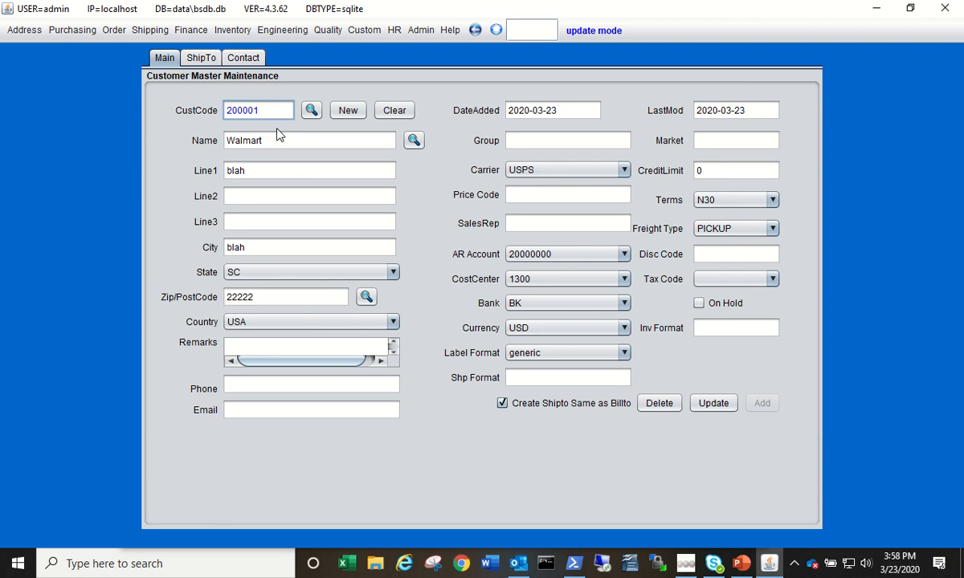
mouse_move(360, 54)
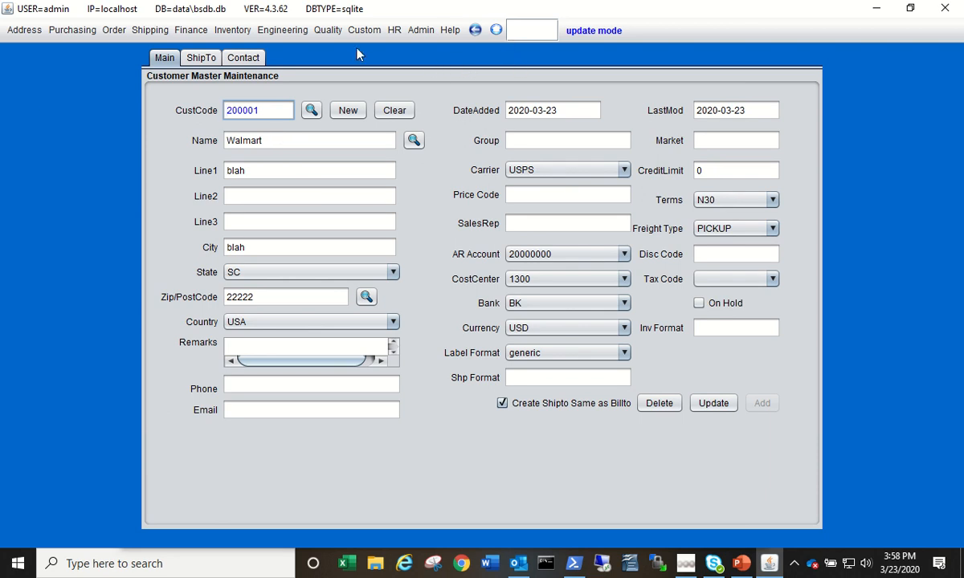
left_click(231, 29)
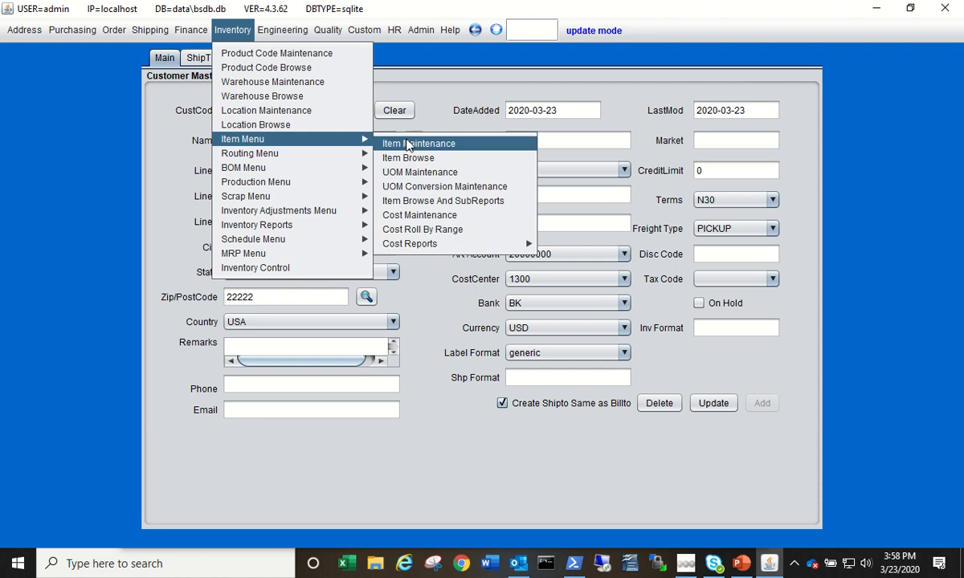
Step: Add item 50000001 'this is a test item' with a 5.00 selling price in Item Master
left_click(418, 143)
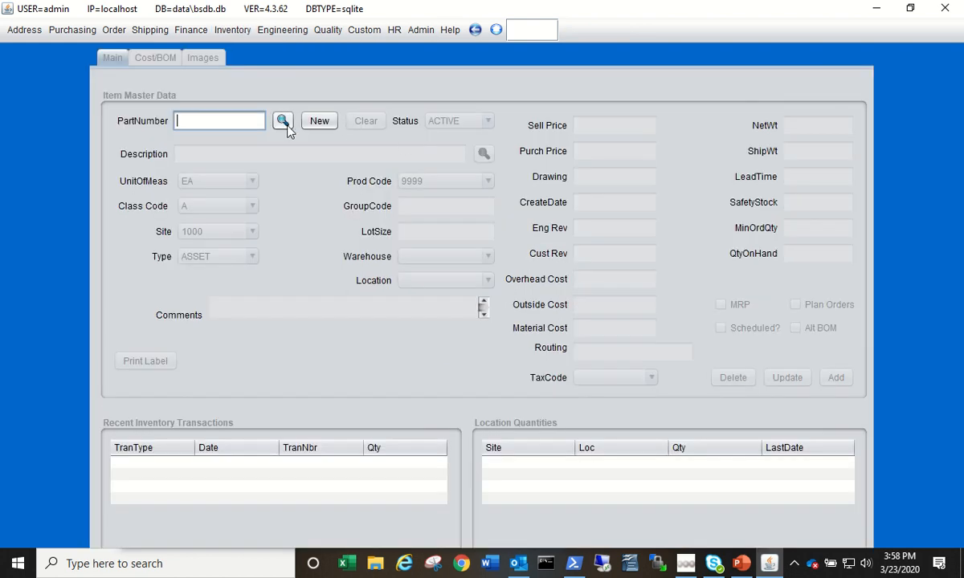
left_click(318, 120)
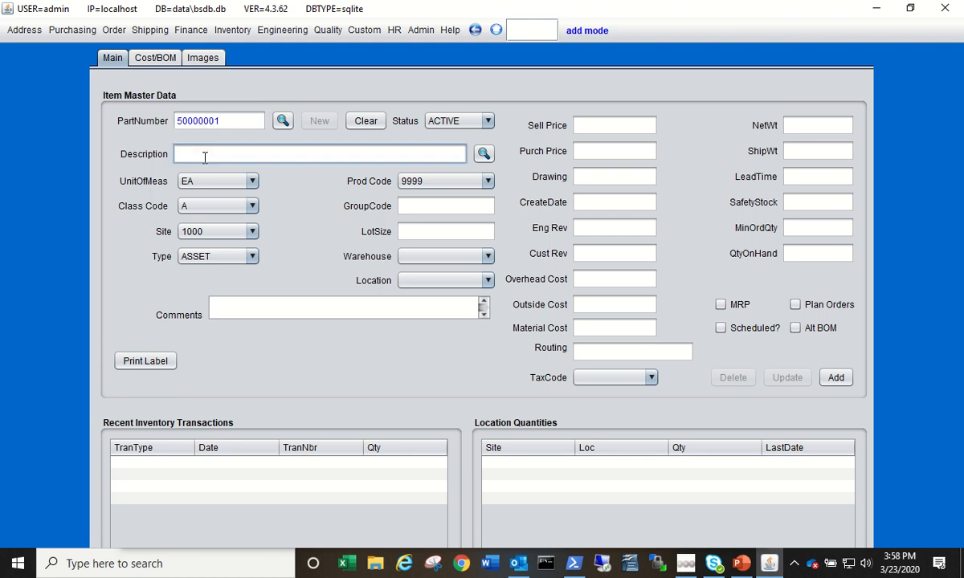
type("this is a test item")
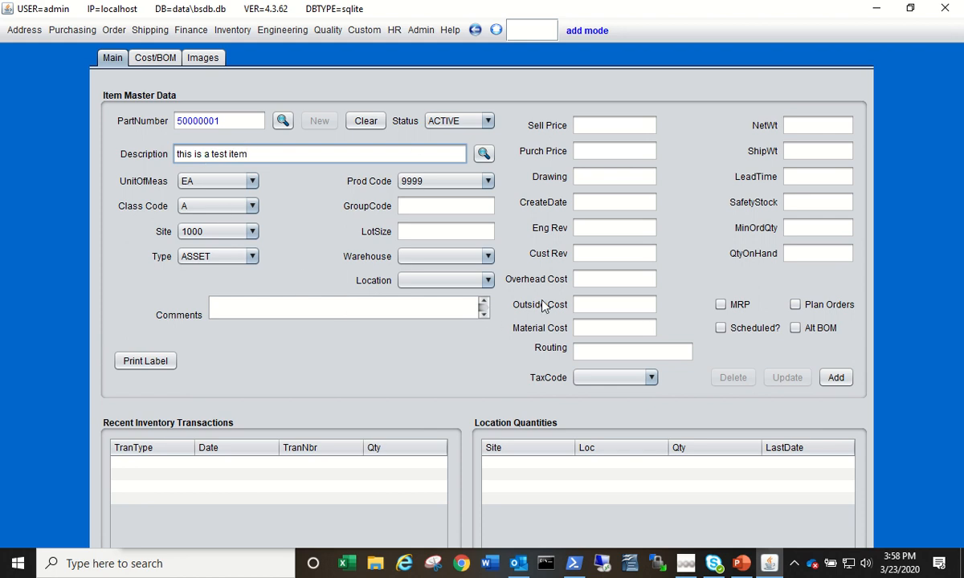
left_click(614, 126)
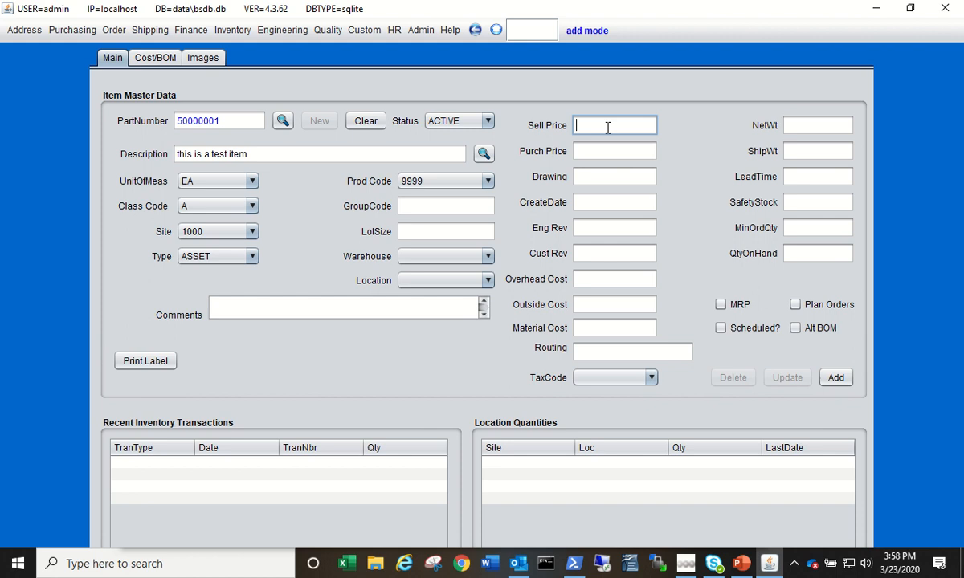
type("5.00")
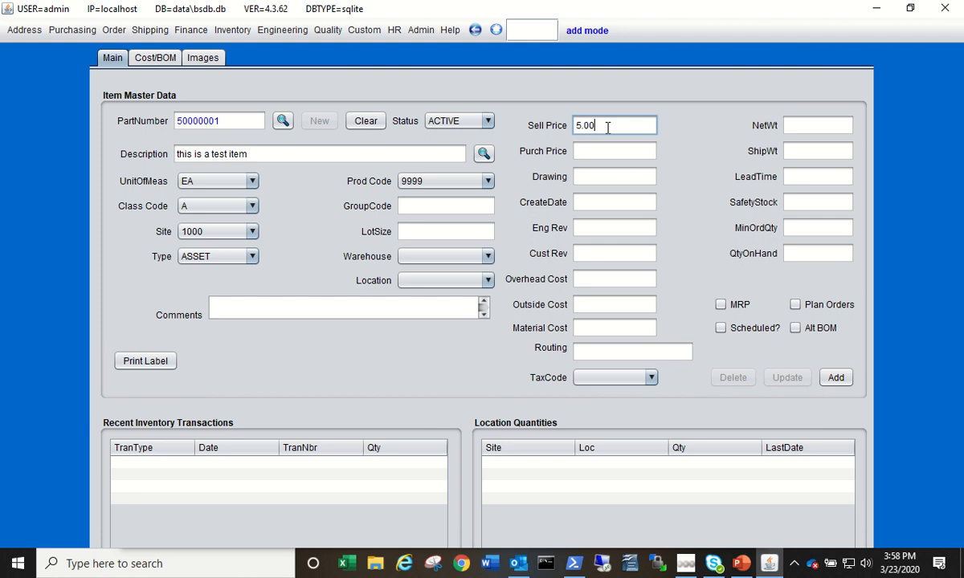
mouse_move(868, 366)
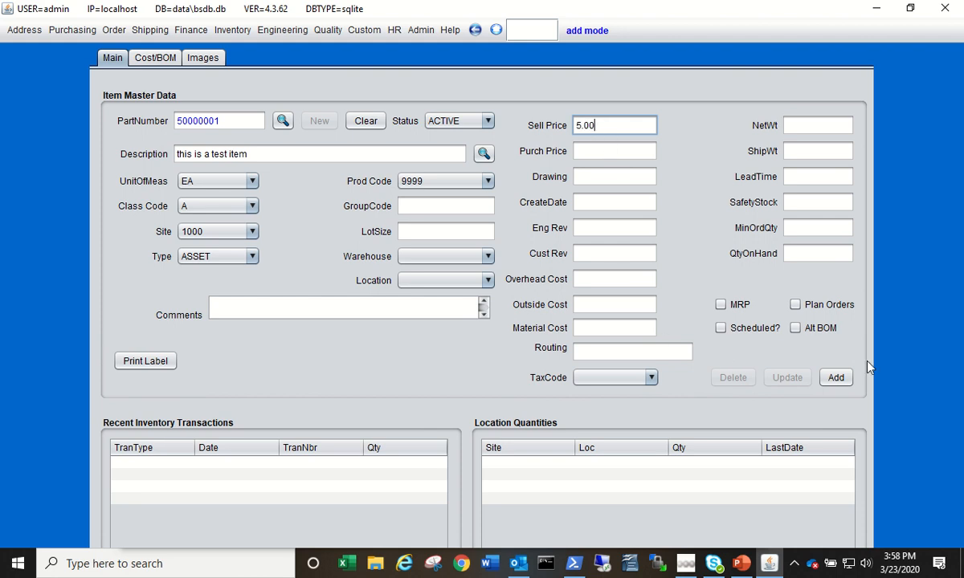
left_click(835, 377)
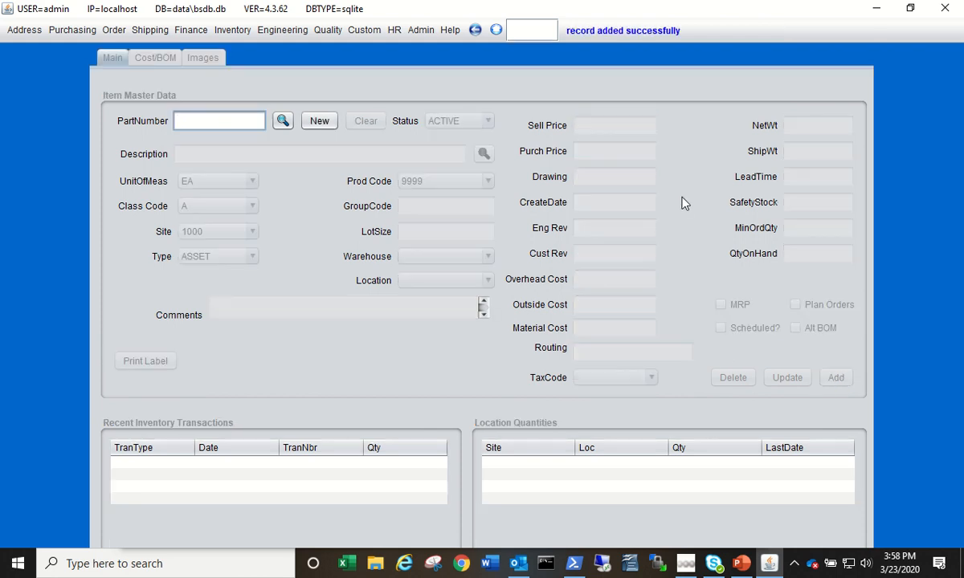
mouse_move(405, 90)
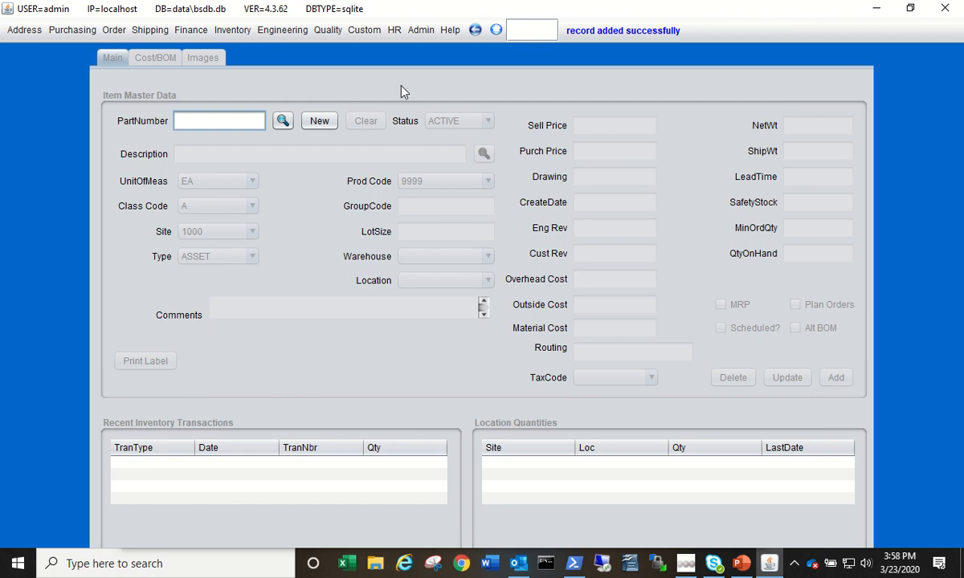
mouse_move(437, 100)
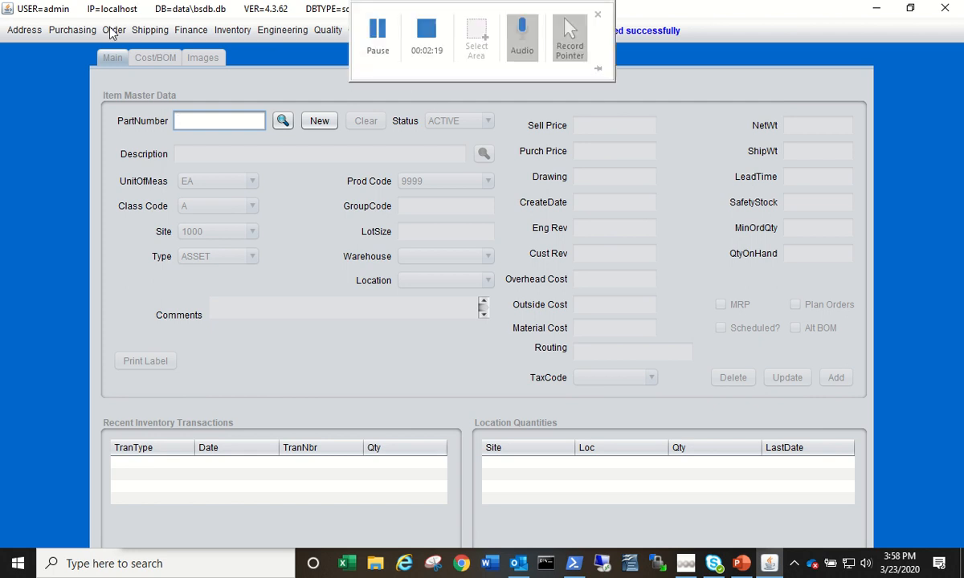
Step: Start a new sales order billed to customer 200001 Walmart
left_click(115, 29)
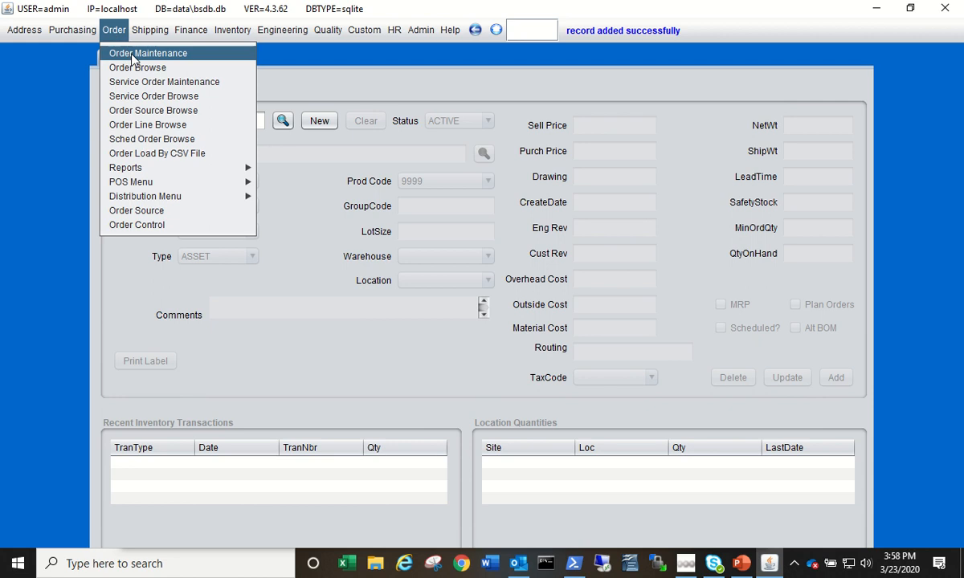
left_click(148, 53)
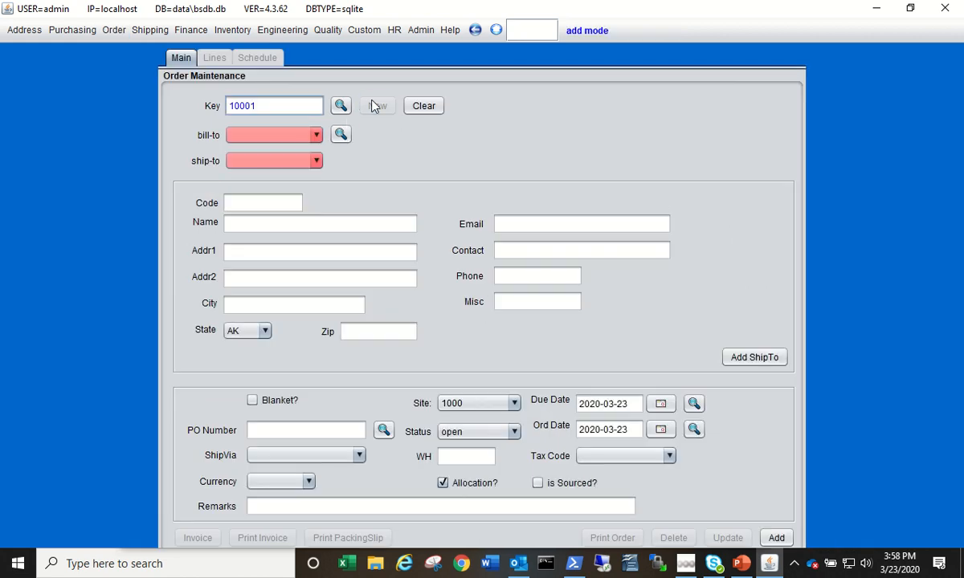
left_click(315, 135)
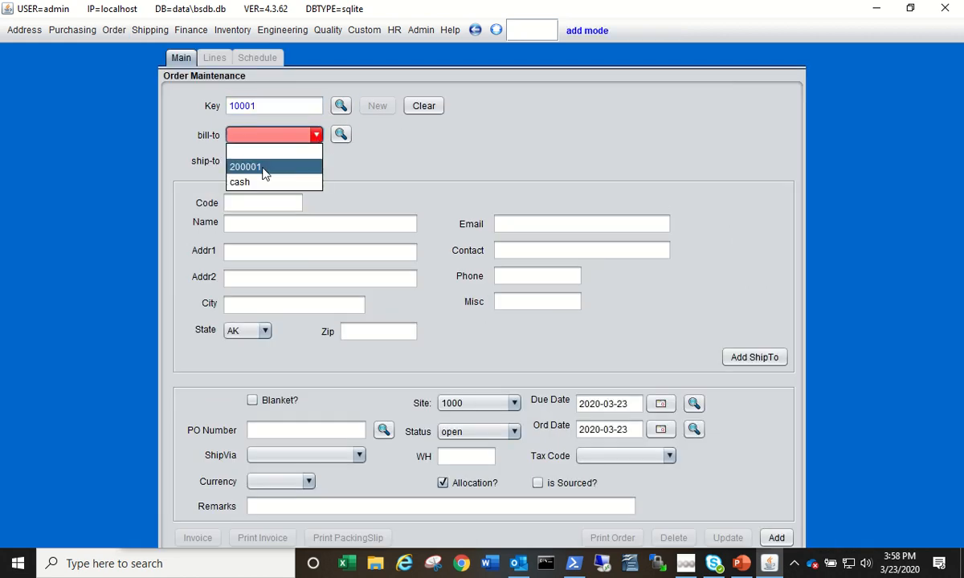
left_click(250, 166)
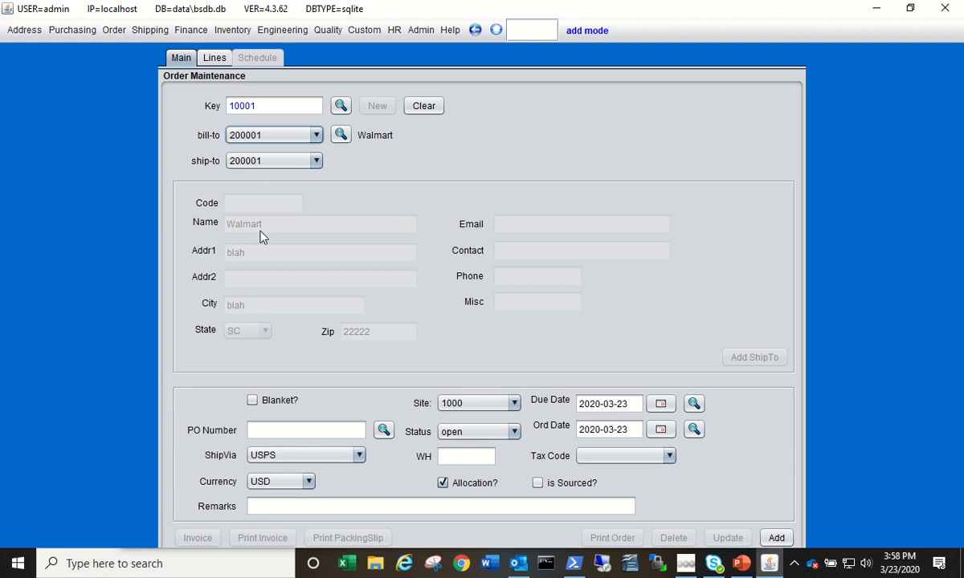
Step: Enter PO number TEST PO and move to the order's lines, dismissing the No Line Items notice
left_click(306, 431)
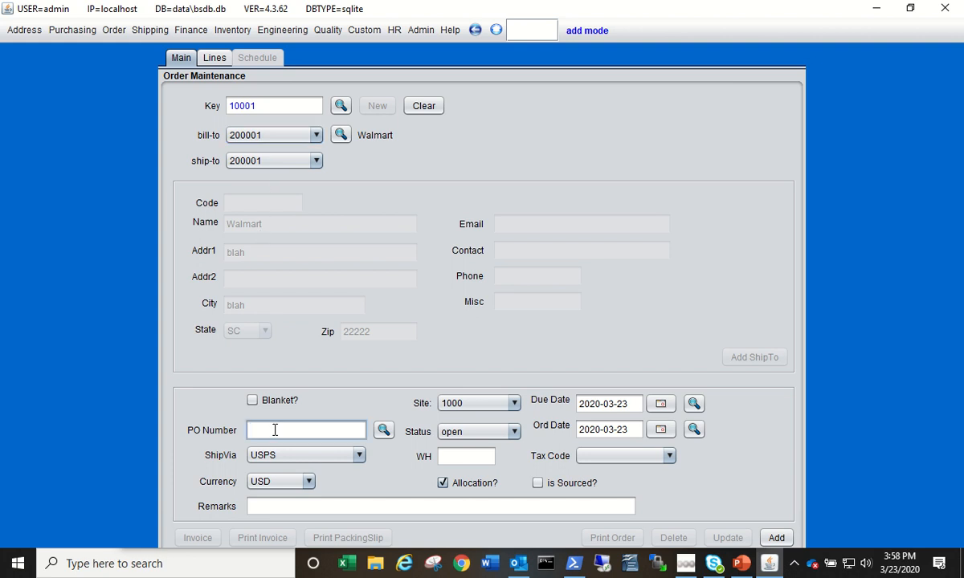
type("TEST PO")
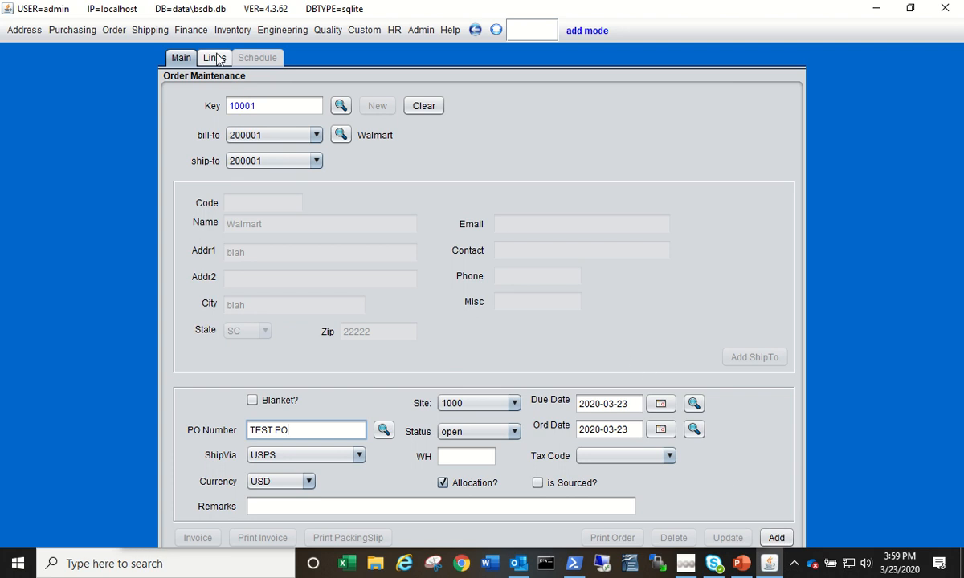
left_click(776, 536)
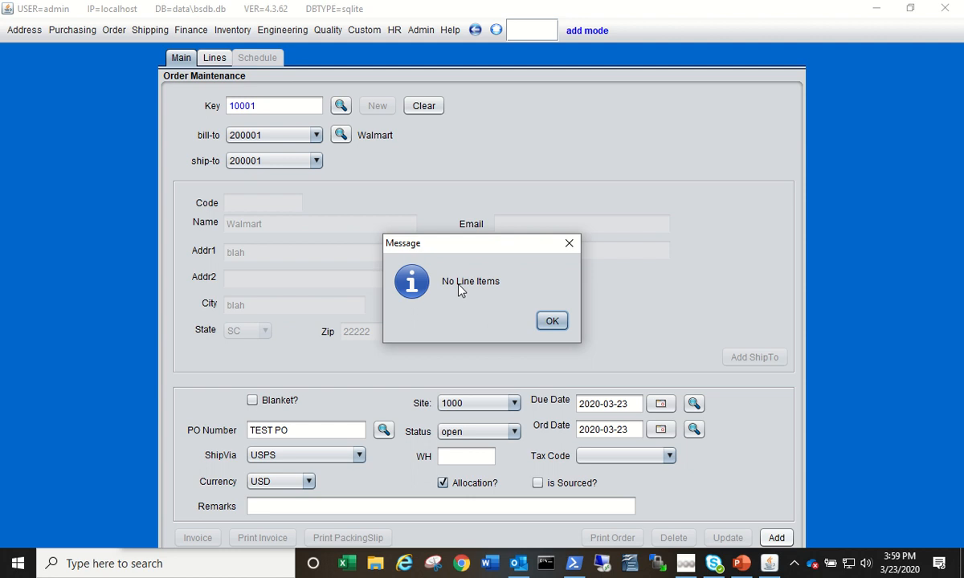
left_click(553, 322)
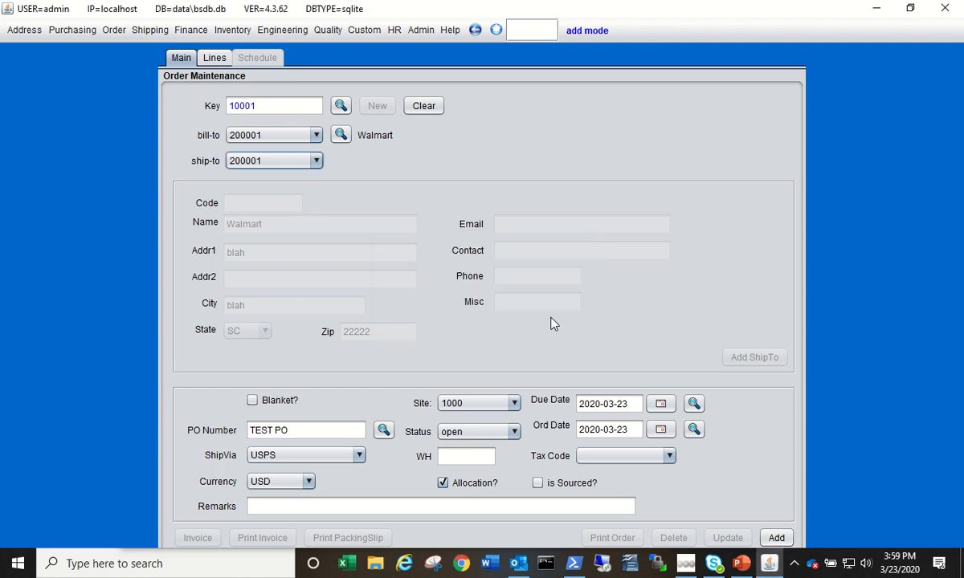
Step: Add line 1 for item 50000001, quantity 25 at 5.00, totalling $125.00
left_click(213, 58)
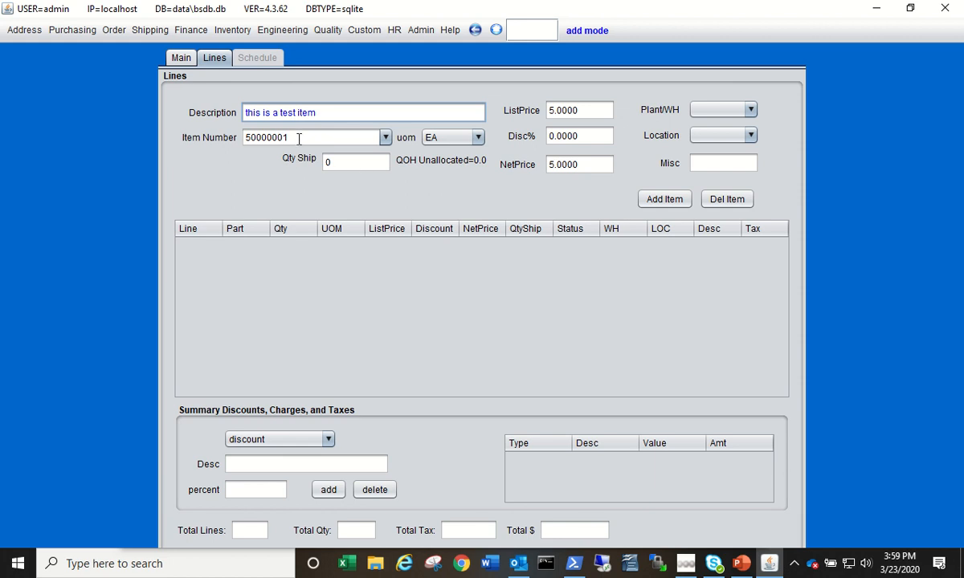
left_click(355, 160)
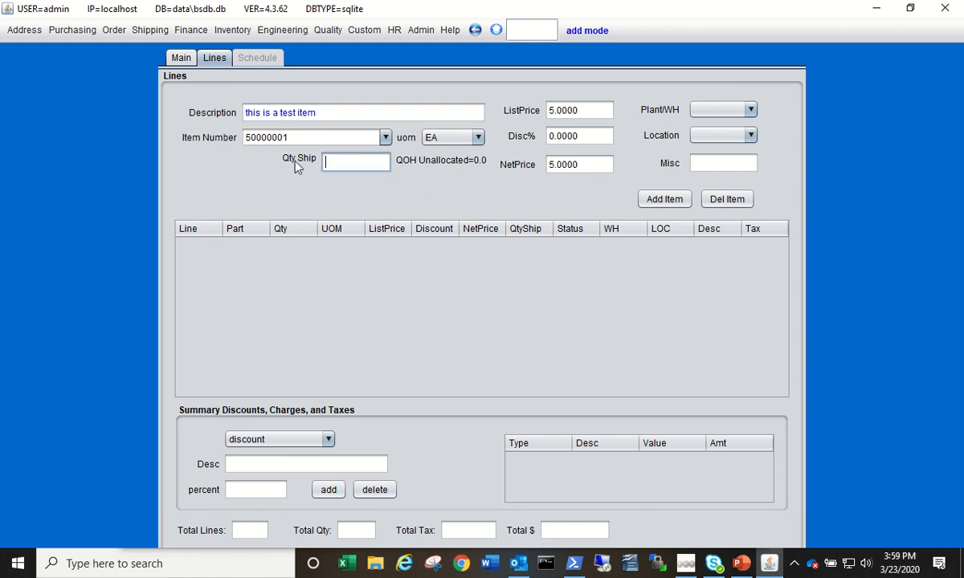
type("25")
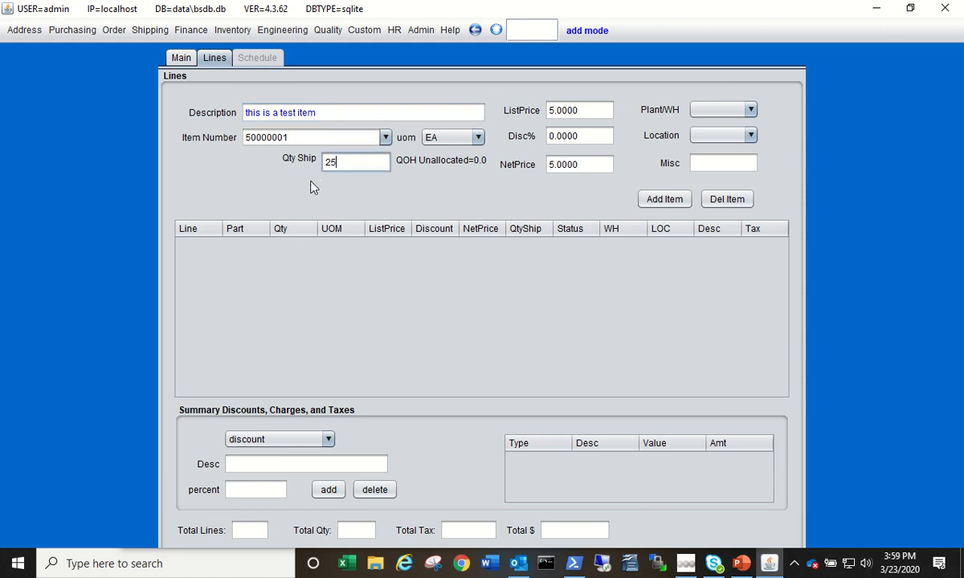
mouse_move(559, 99)
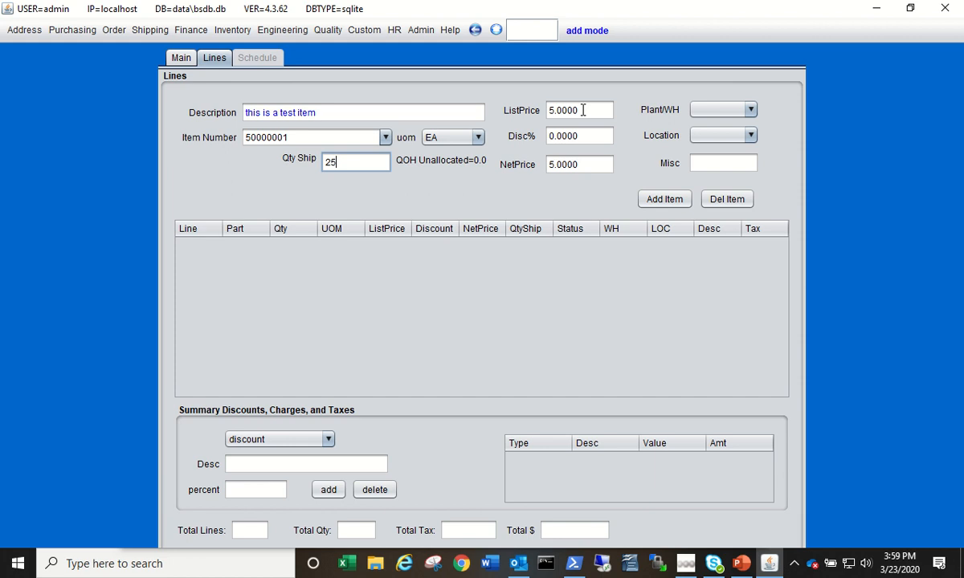
mouse_move(206, 130)
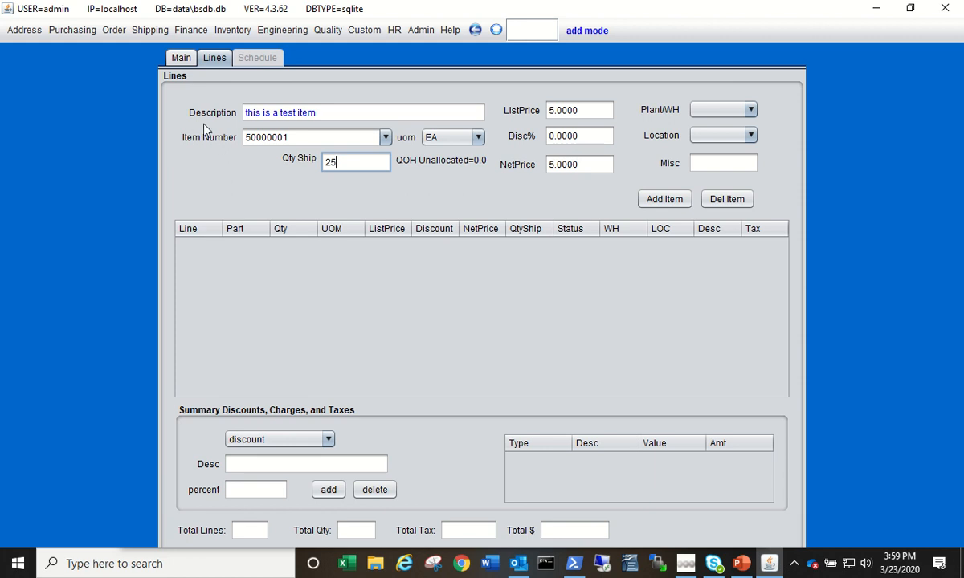
mouse_move(154, 122)
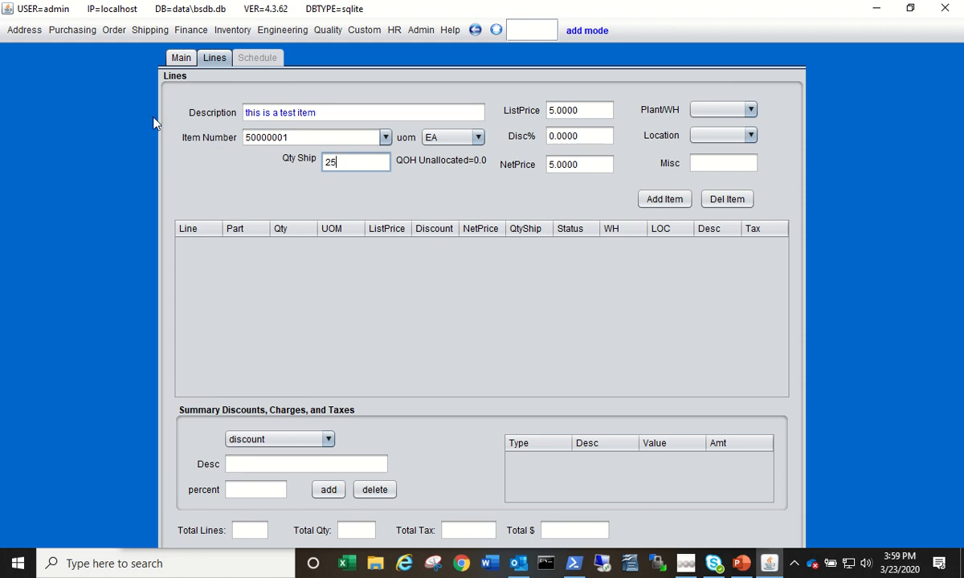
left_click(21, 29)
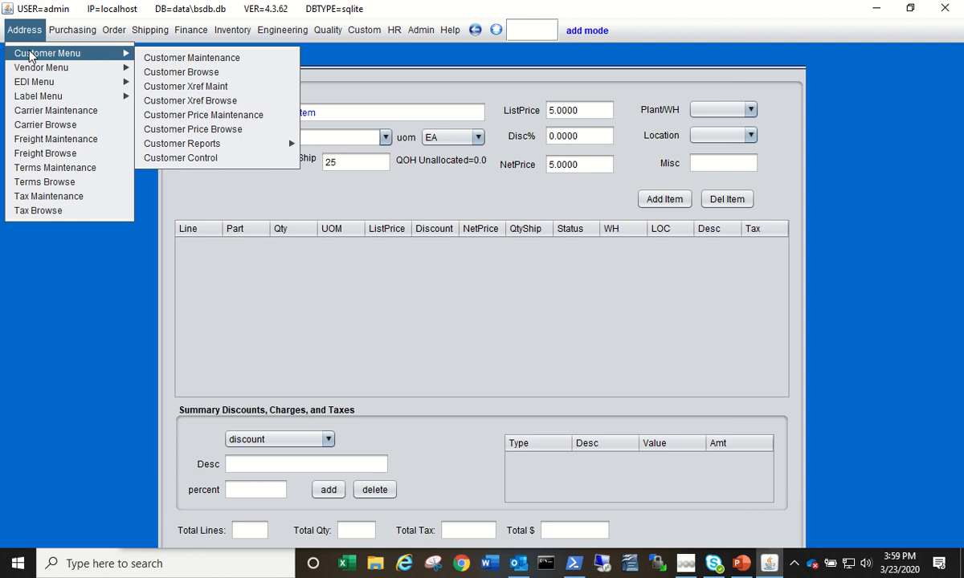
mouse_move(202, 116)
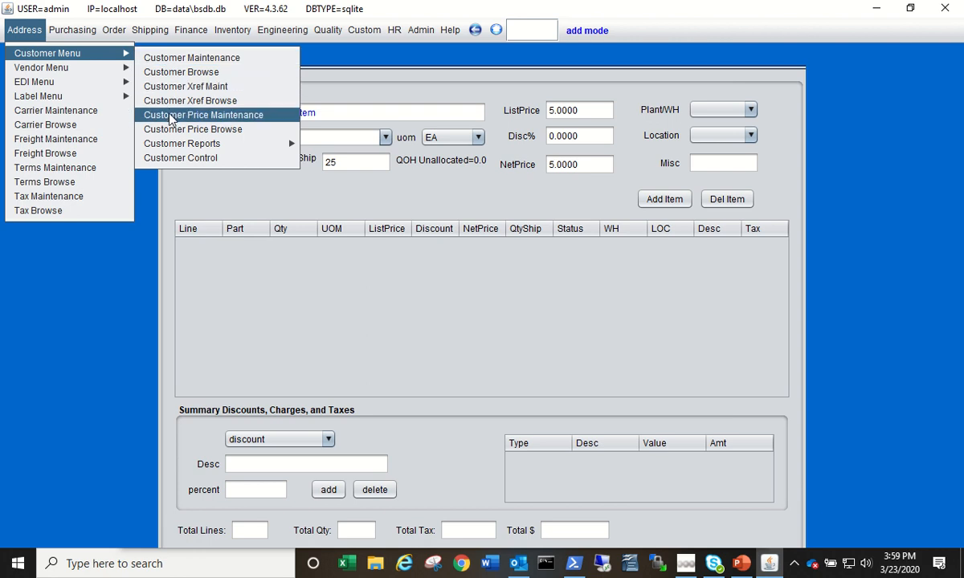
mouse_move(170, 119)
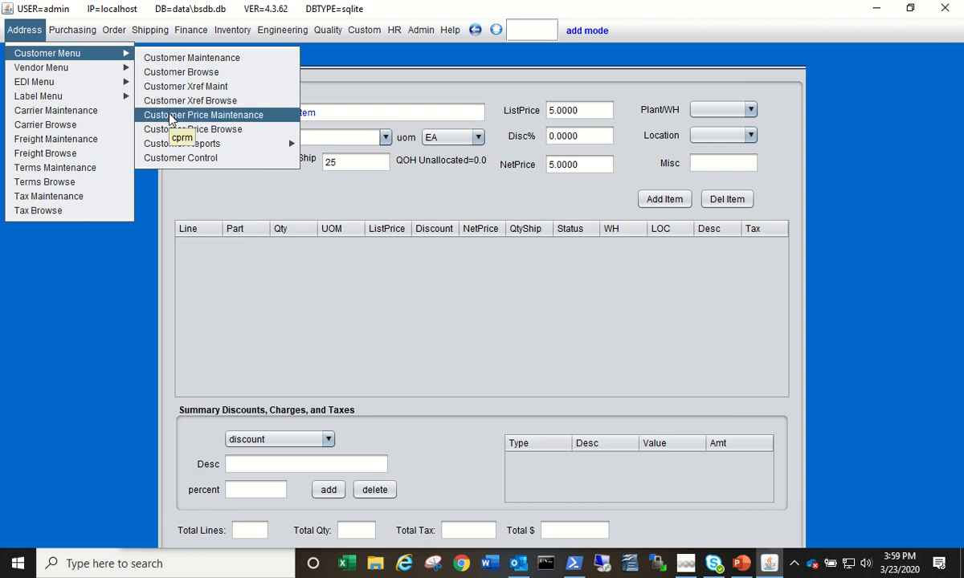
mouse_move(202, 121)
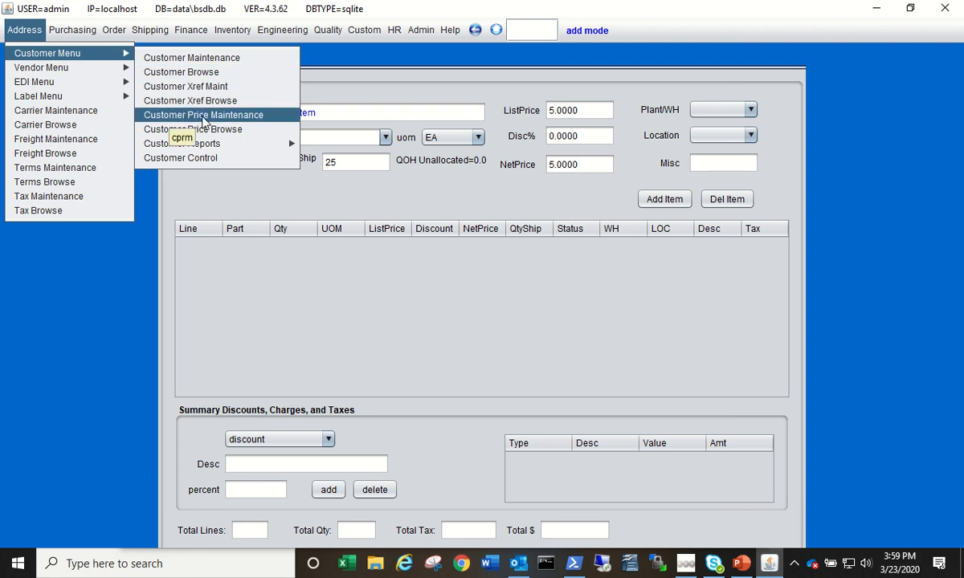
mouse_move(343, 204)
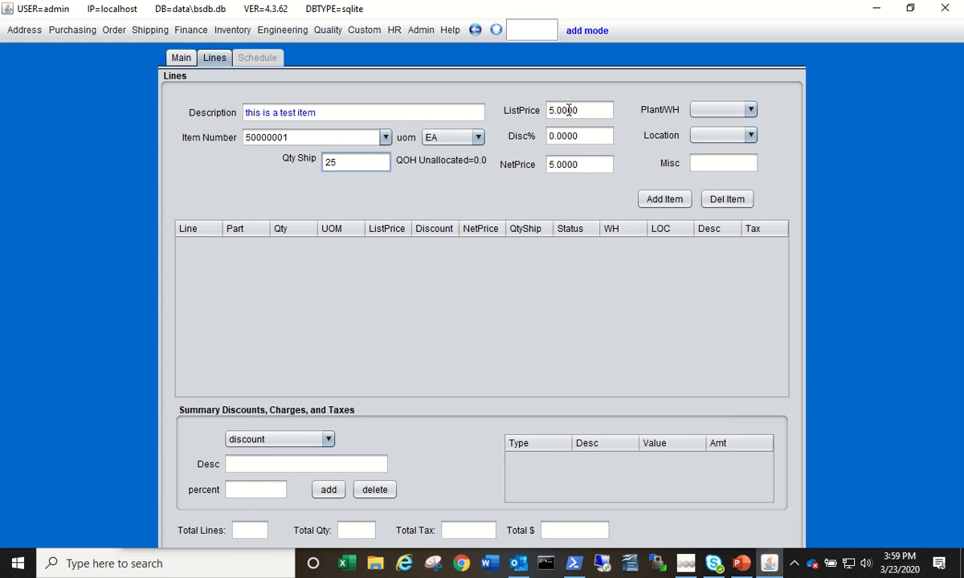
mouse_move(389, 190)
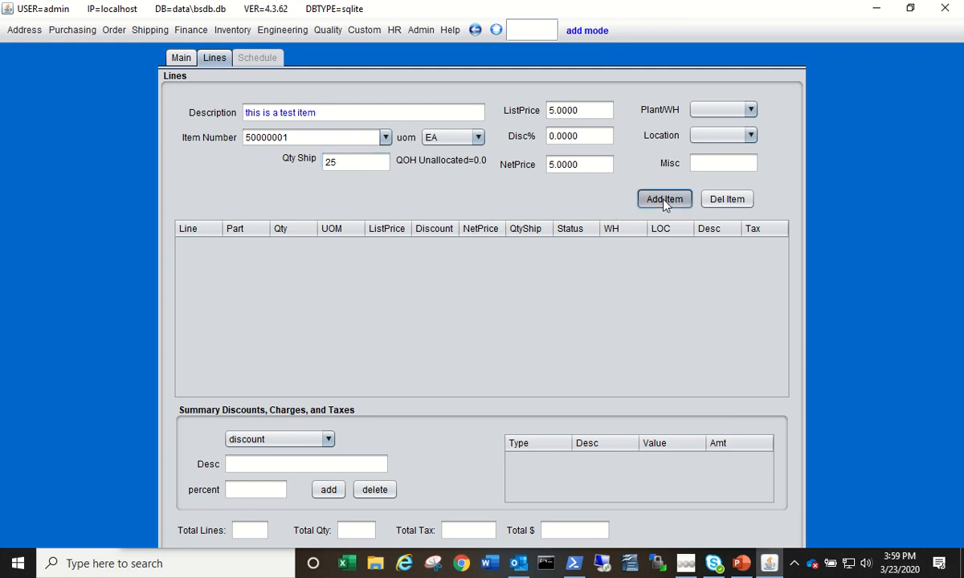
left_click(666, 199)
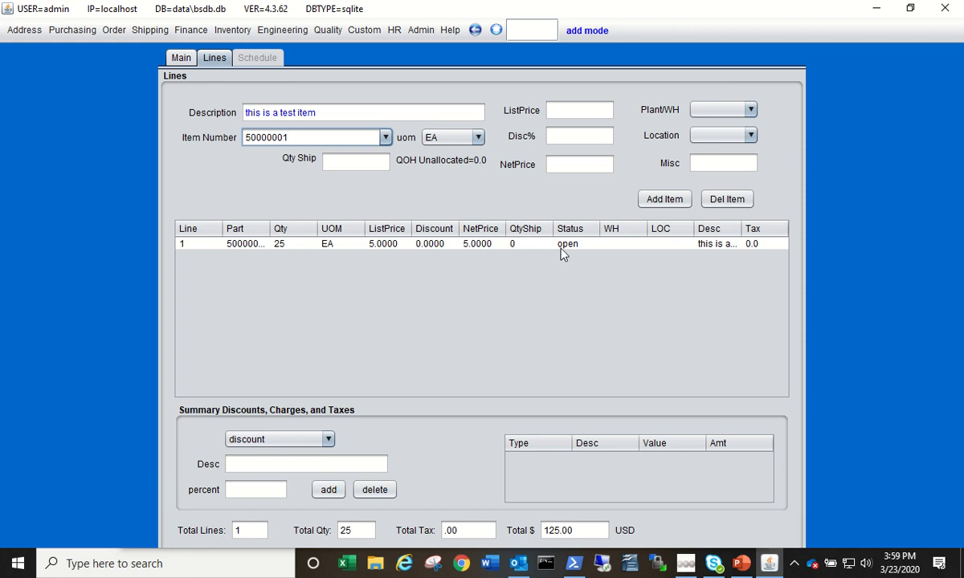
mouse_move(530, 476)
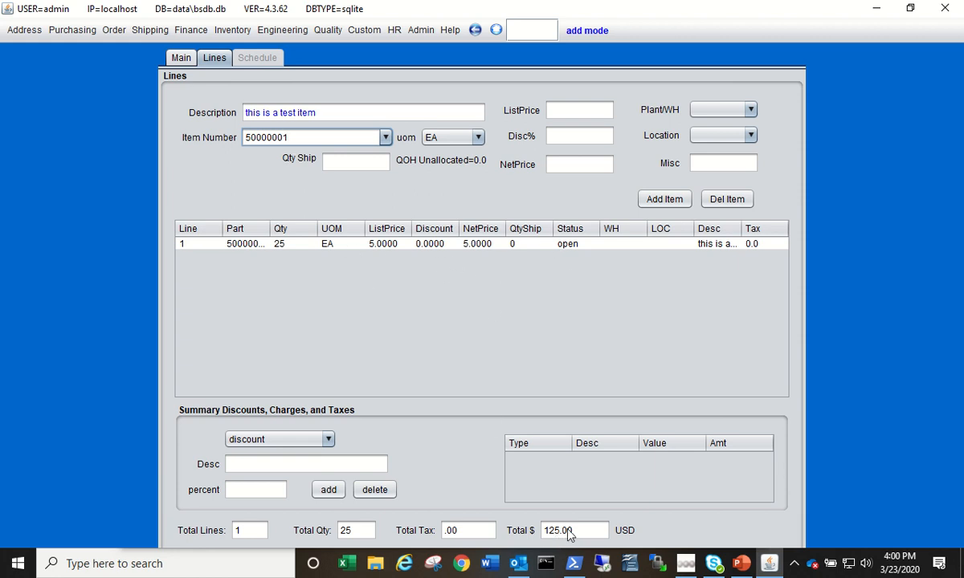
mouse_move(210, 537)
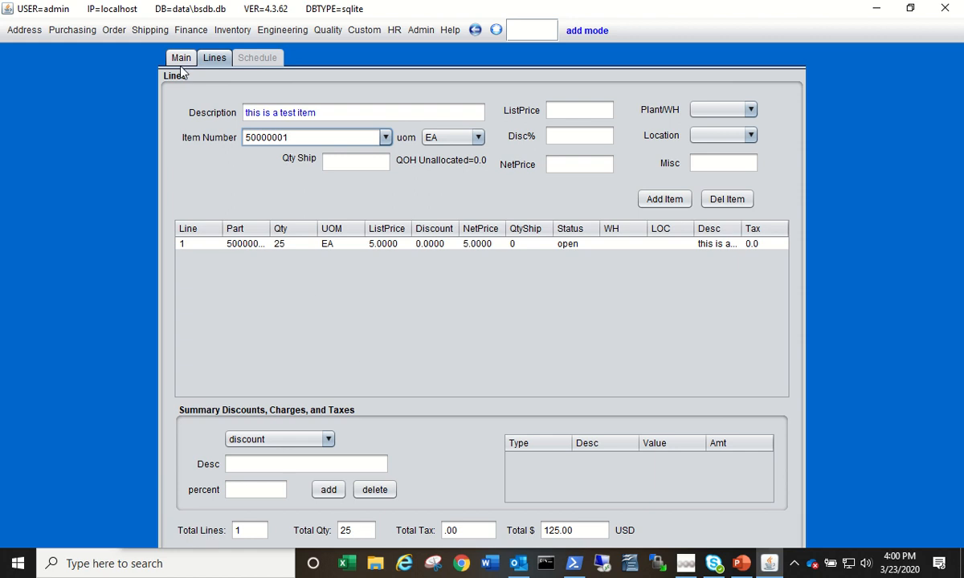
Step: Return to order 10001's header details after reviewing the lines
left_click(173, 58)
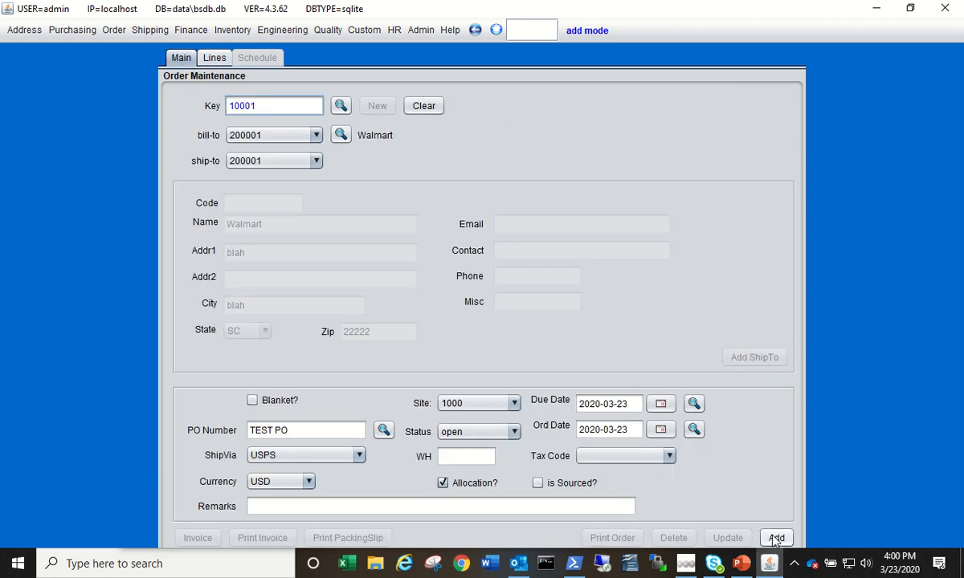
Step: Save the Walmart sales order 10001, then invoice and close it
left_click(777, 537)
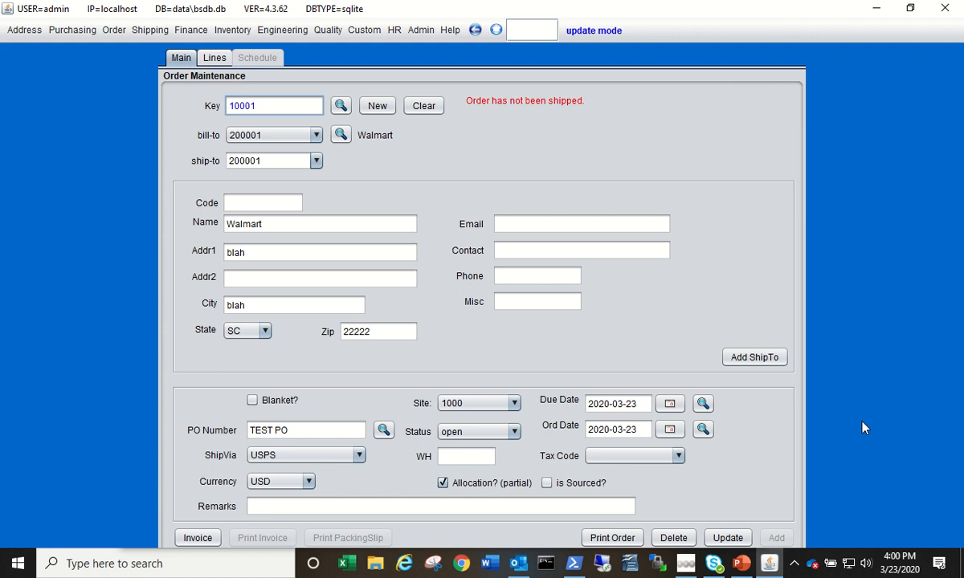
mouse_move(604, 157)
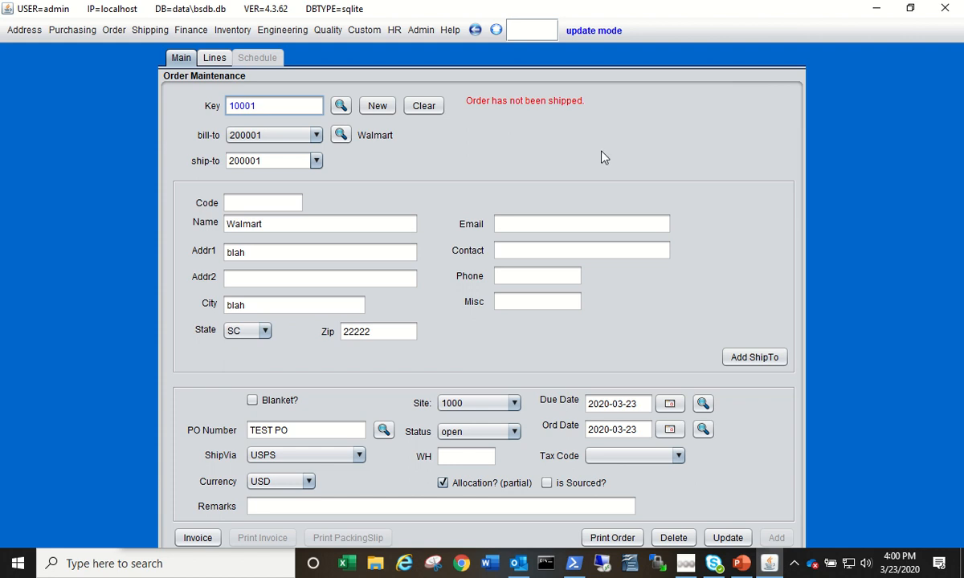
mouse_move(496, 171)
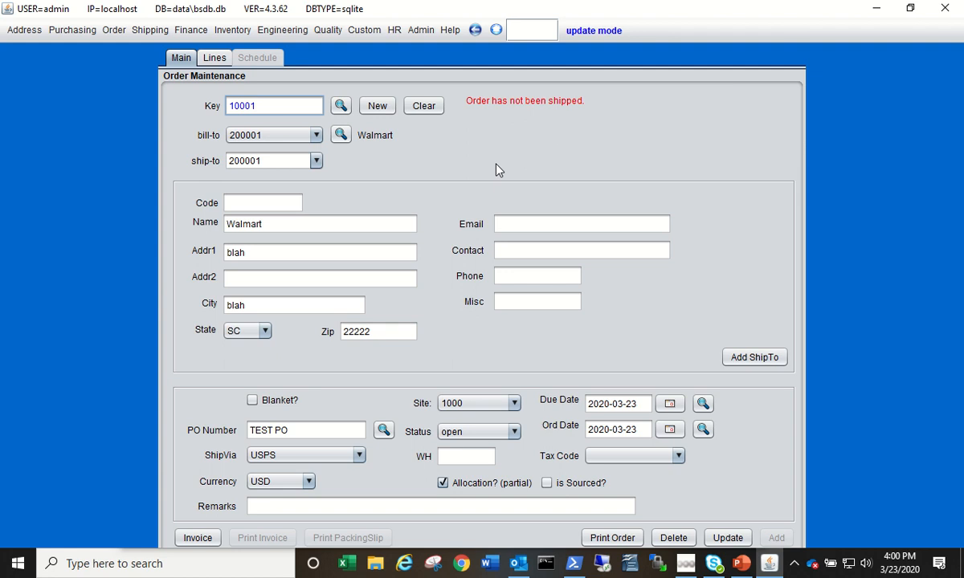
mouse_move(424, 244)
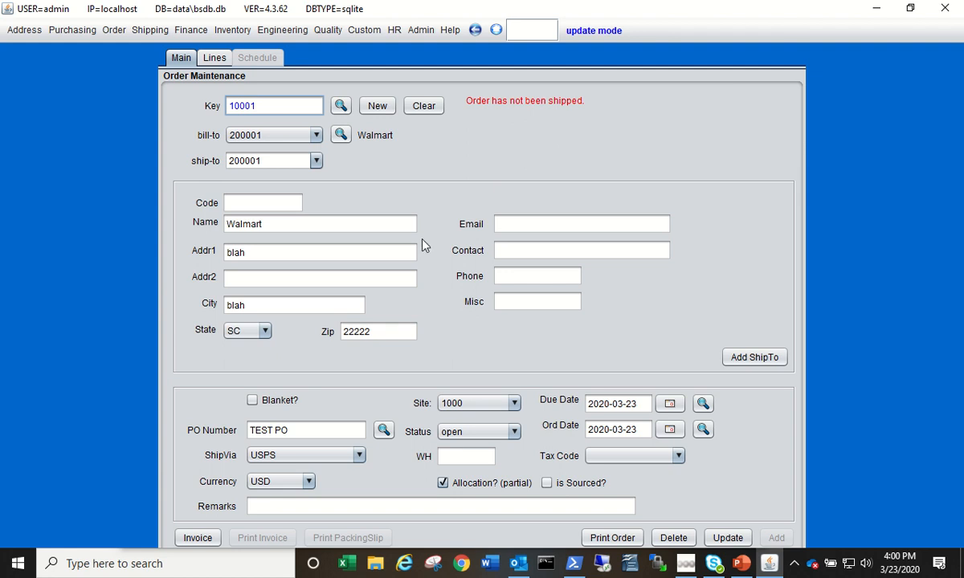
mouse_move(205, 360)
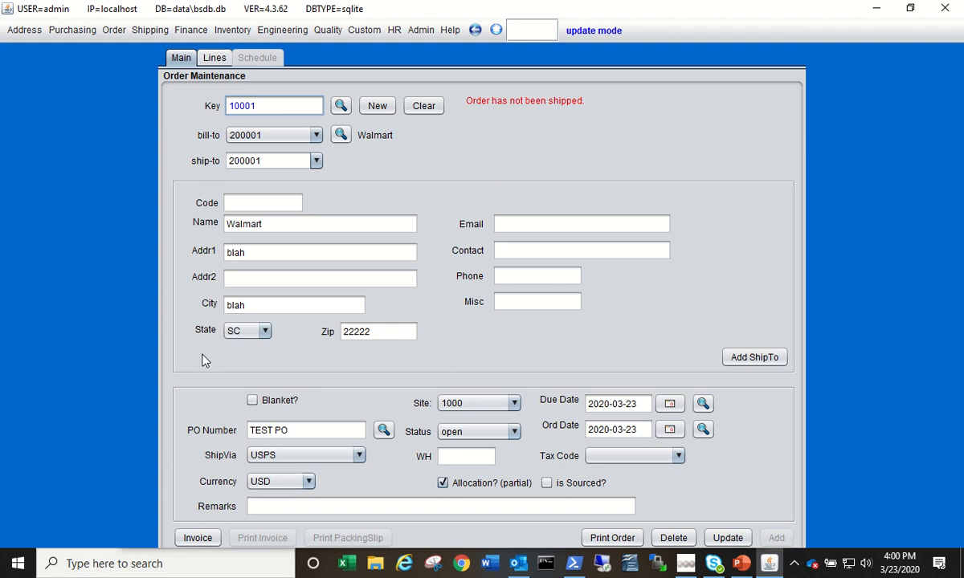
mouse_move(178, 421)
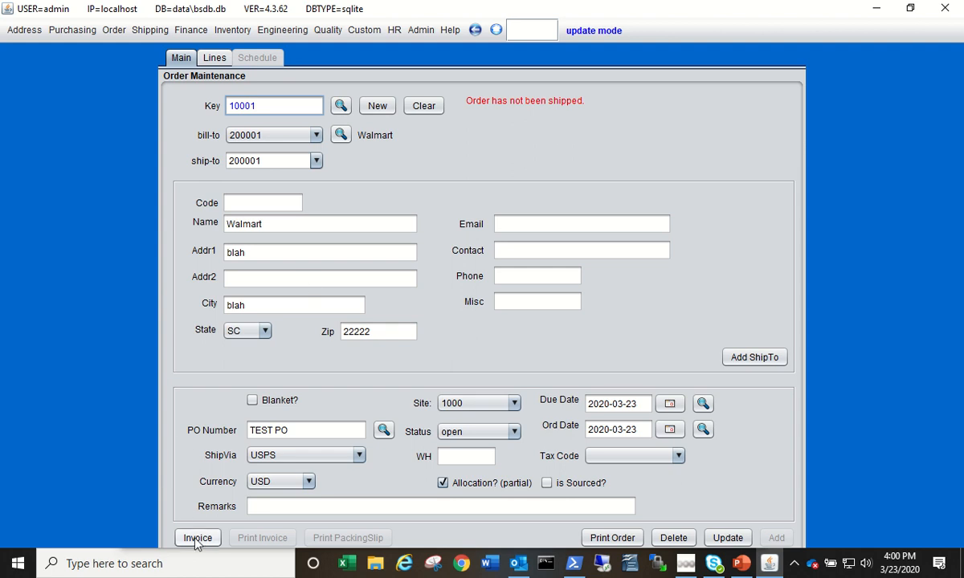
mouse_move(202, 546)
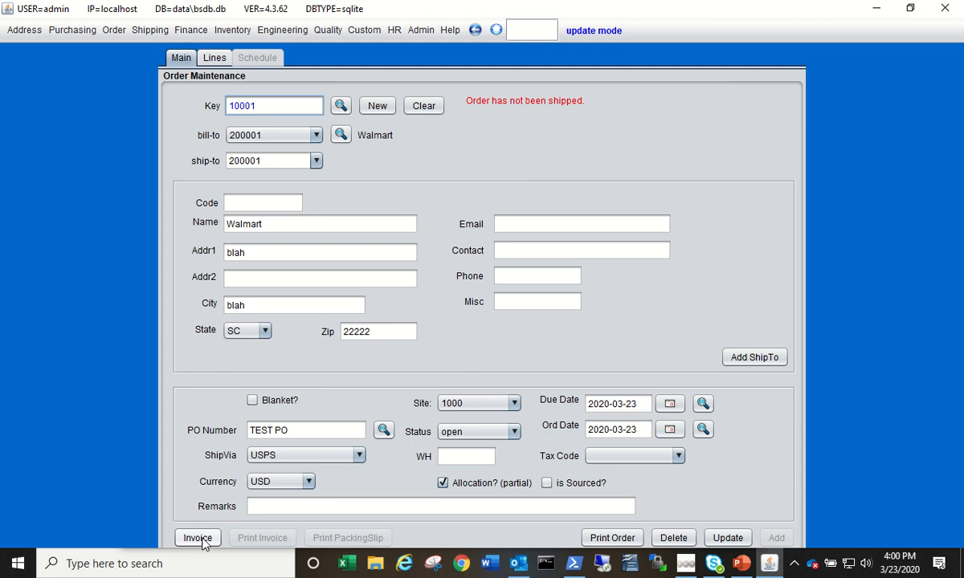
left_click(196, 536)
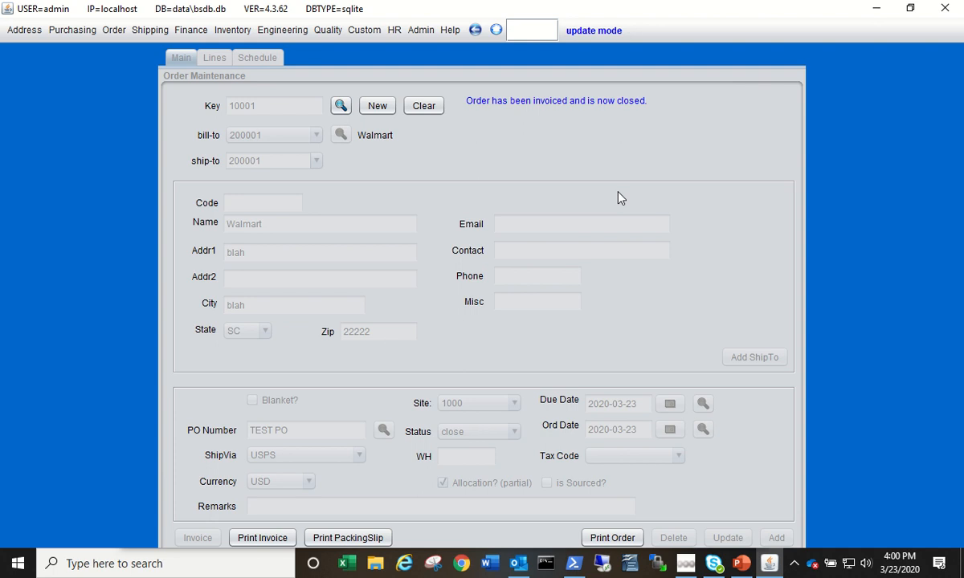
mouse_move(260, 552)
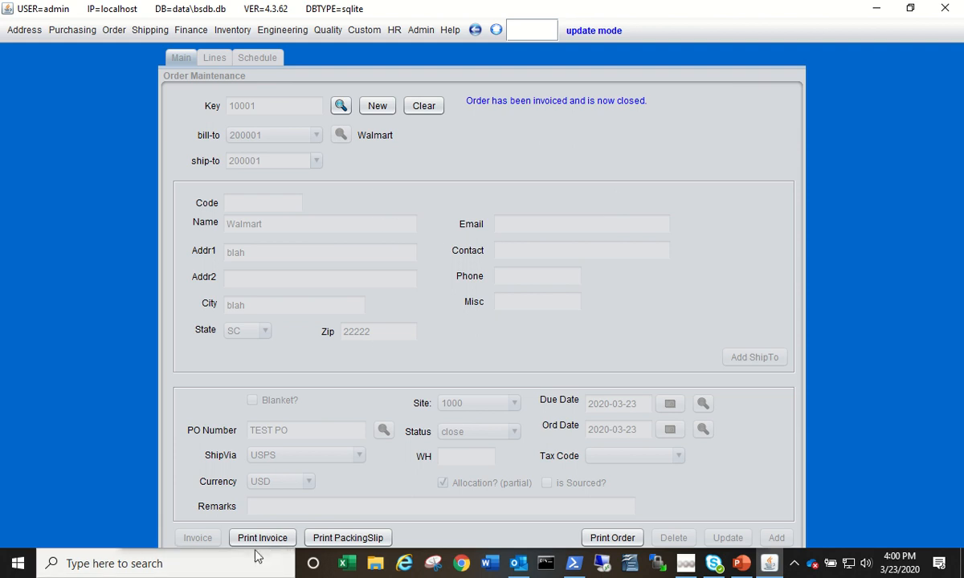
Step: Preview the printable $125.00 invoice for order 10001 in the report viewer
left_click(262, 537)
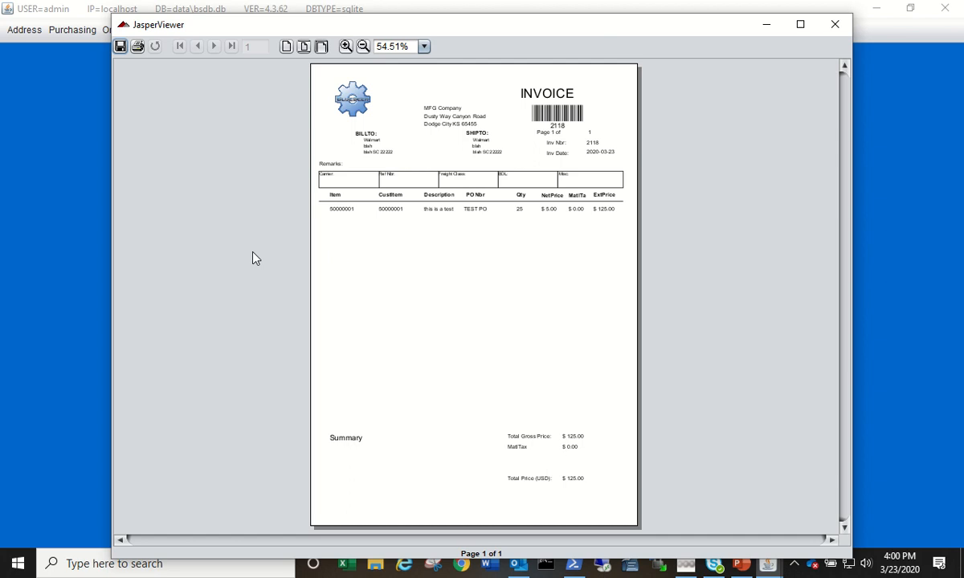
mouse_move(268, 270)
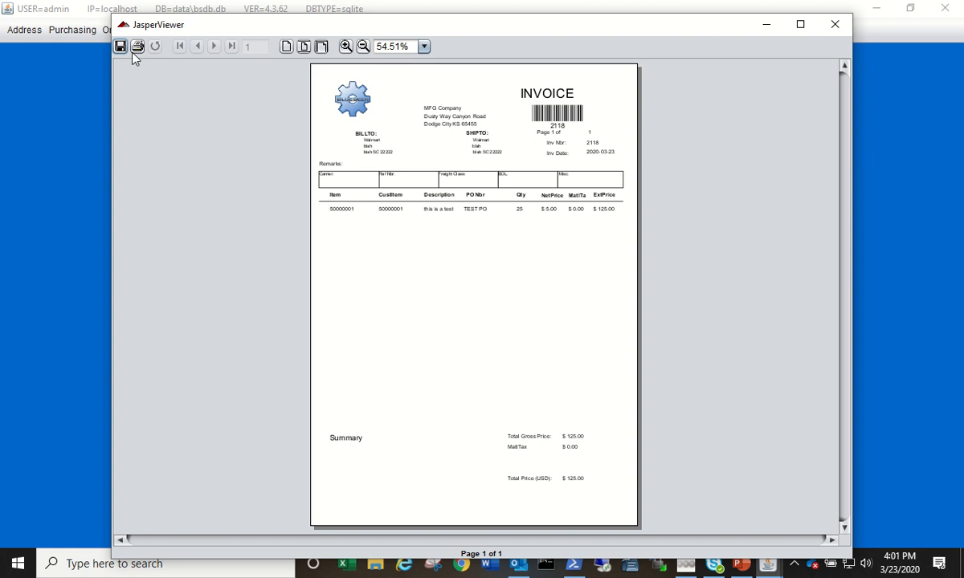
mouse_move(148, 77)
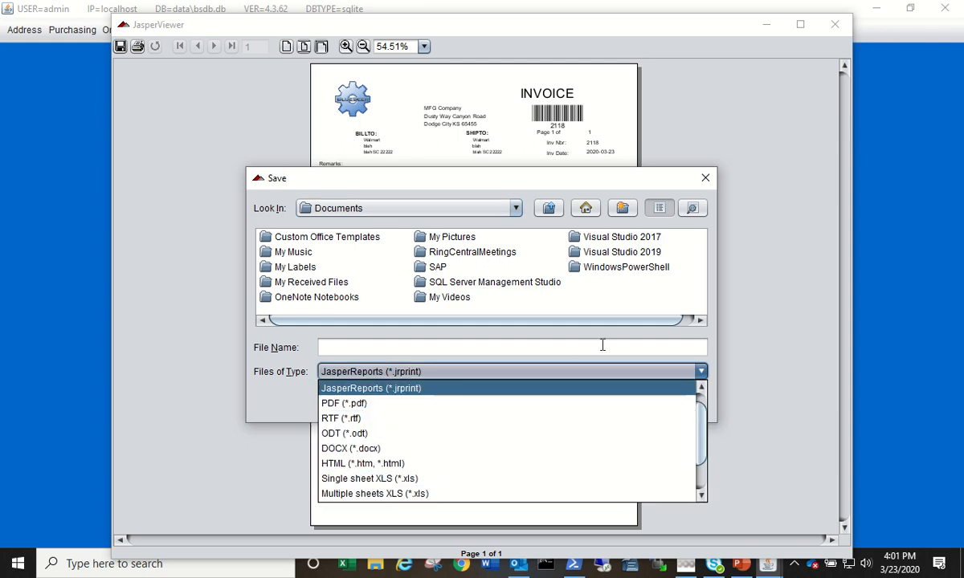
Step: Review the export file types in JasperViewer's save dialog and close it without saving
left_click(369, 387)
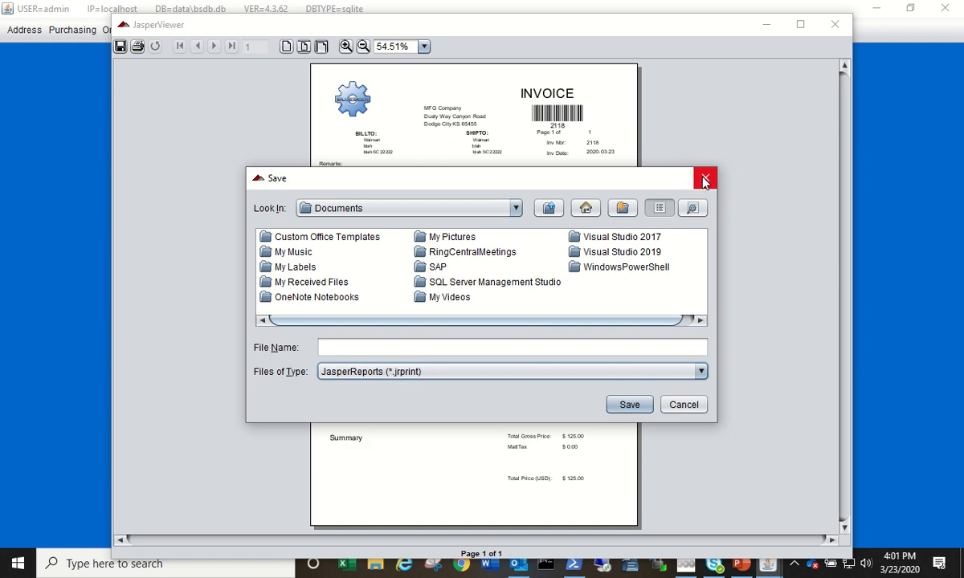
left_click(704, 178)
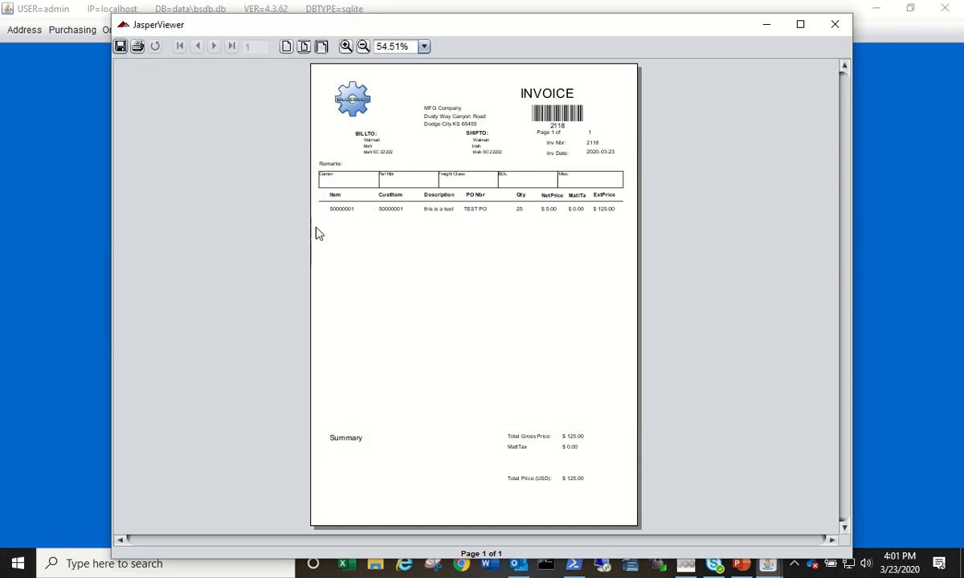
mouse_move(533, 251)
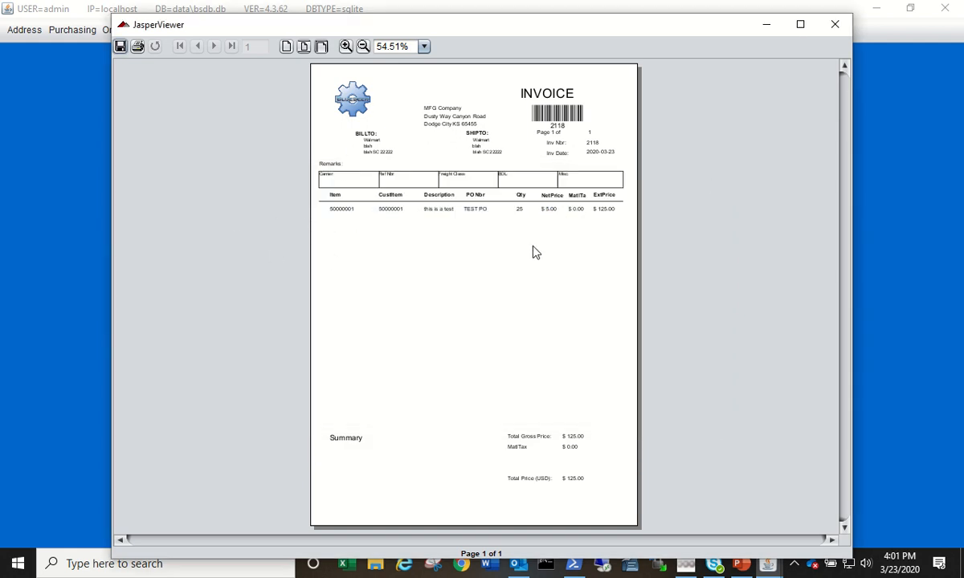
mouse_move(360, 160)
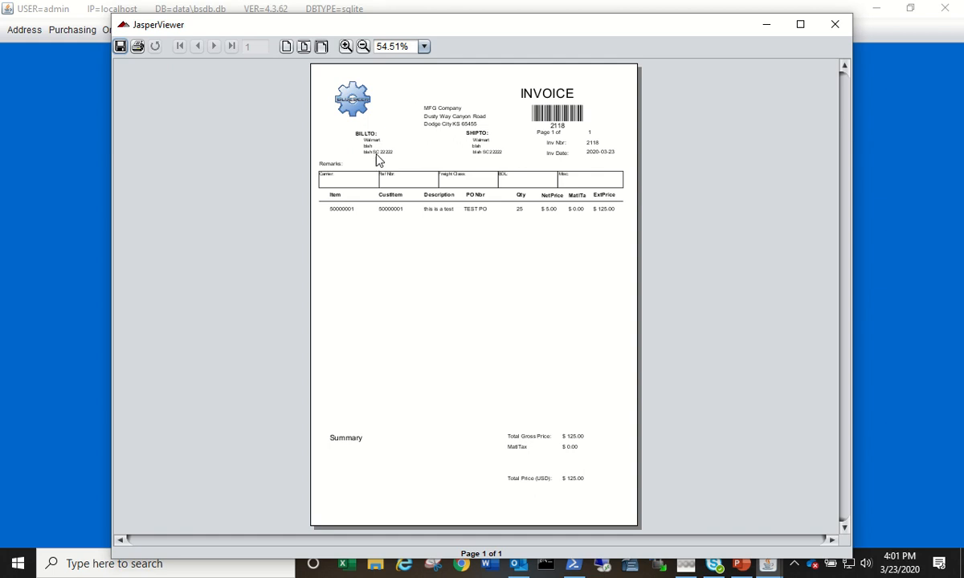
Step: Zoom the invoice to 100% and scroll to the $125.00 total summary
left_click(342, 45)
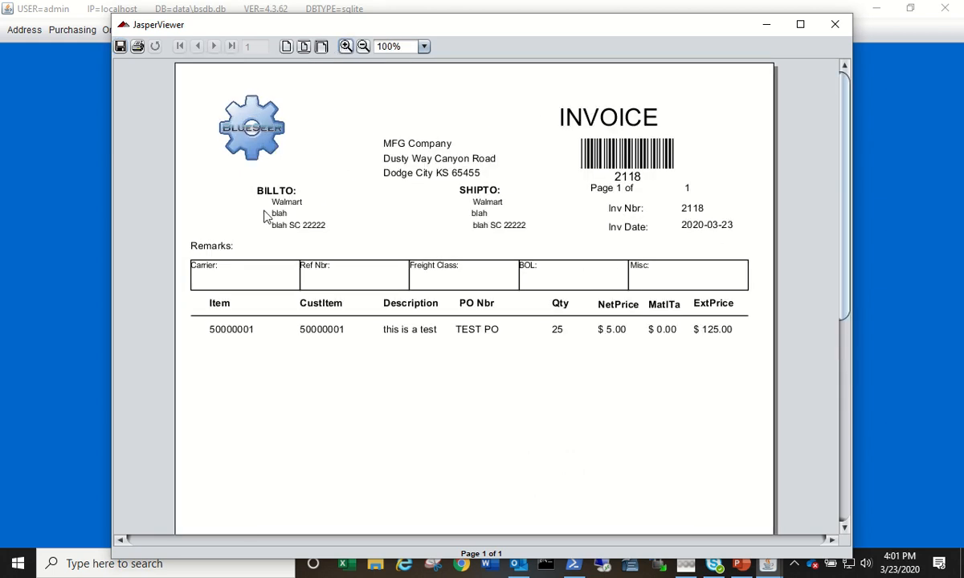
mouse_move(318, 257)
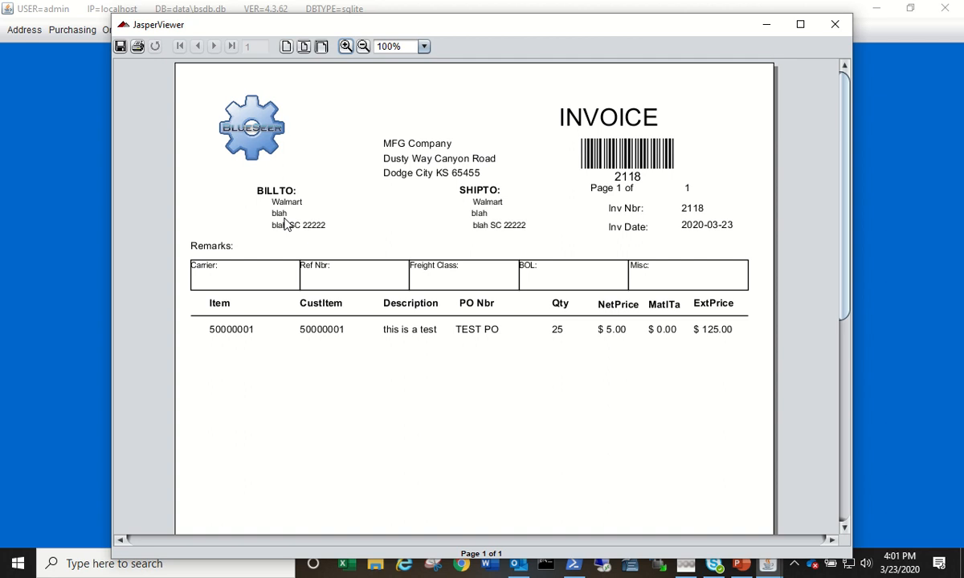
mouse_move(434, 177)
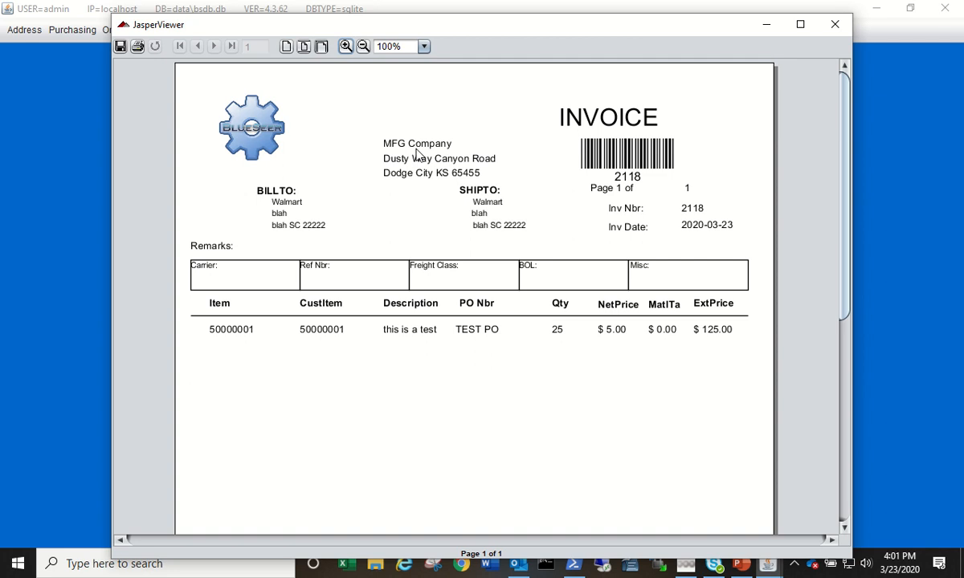
mouse_move(252, 132)
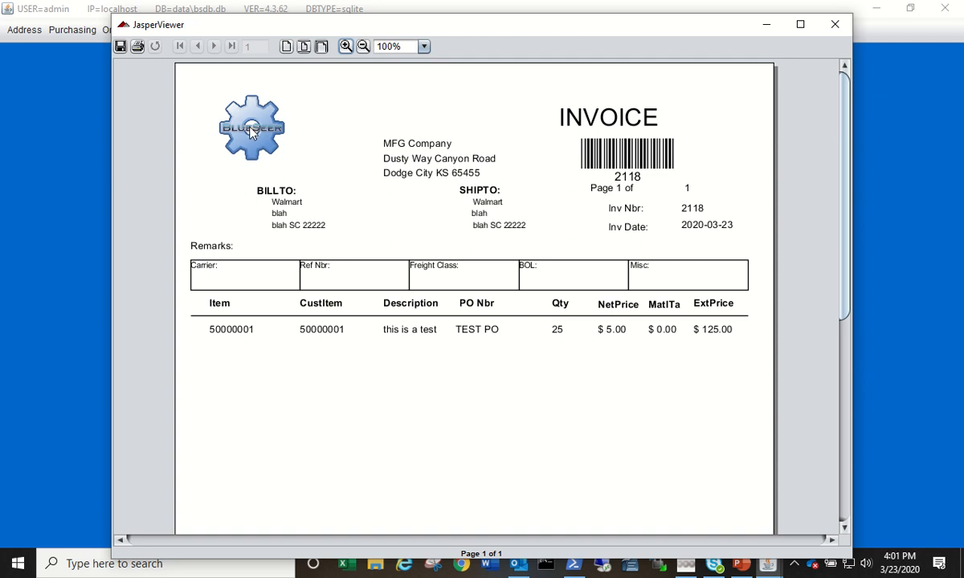
mouse_move(604, 209)
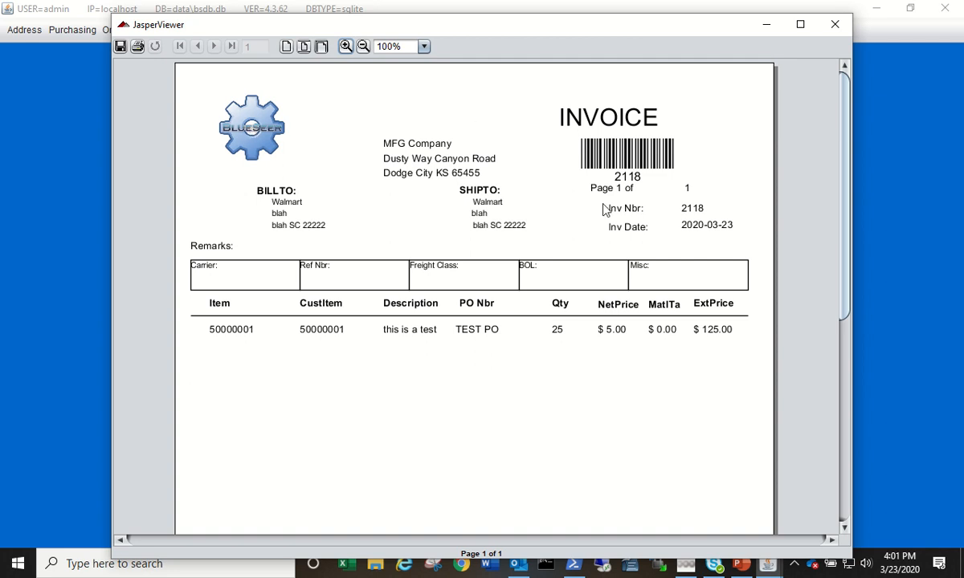
mouse_move(637, 183)
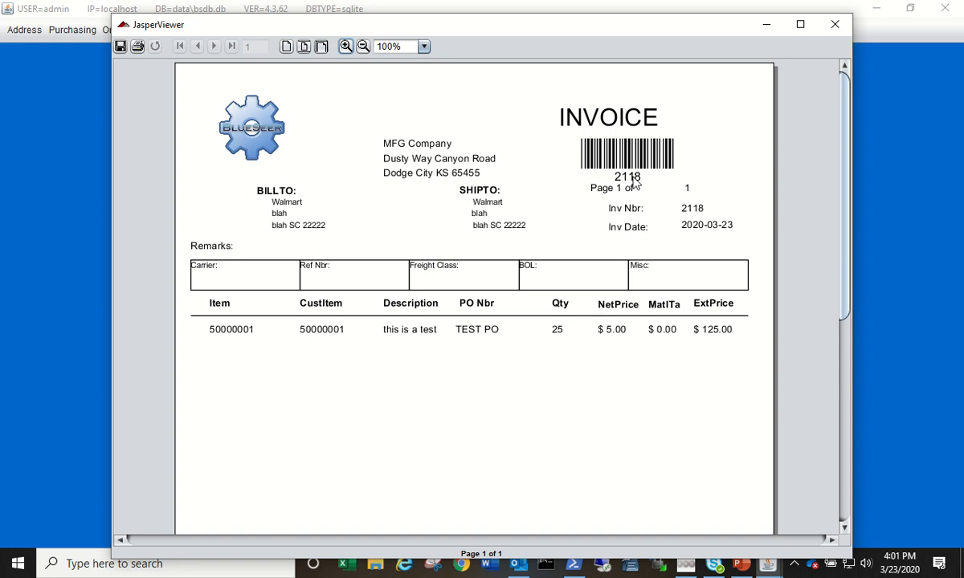
mouse_move(654, 180)
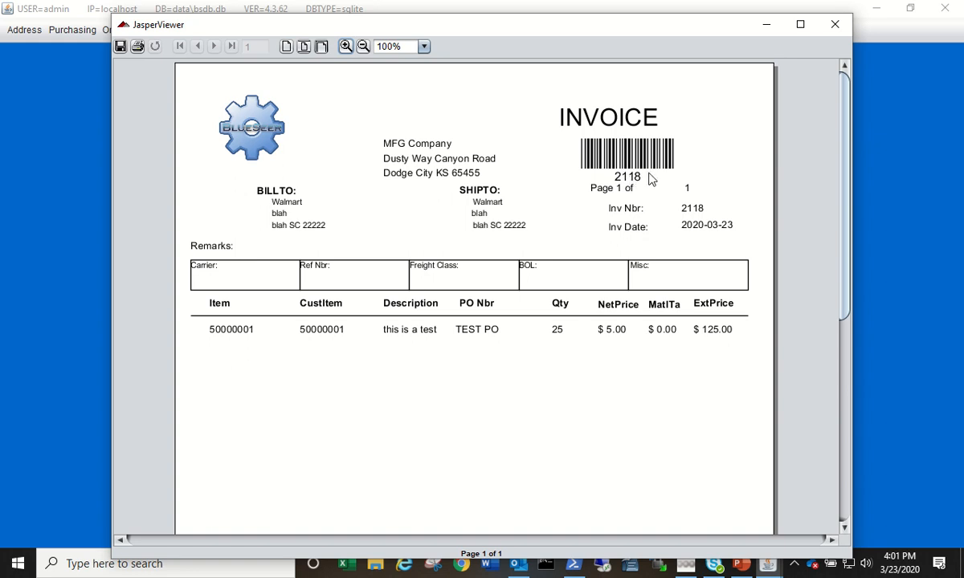
scroll("down", 3)
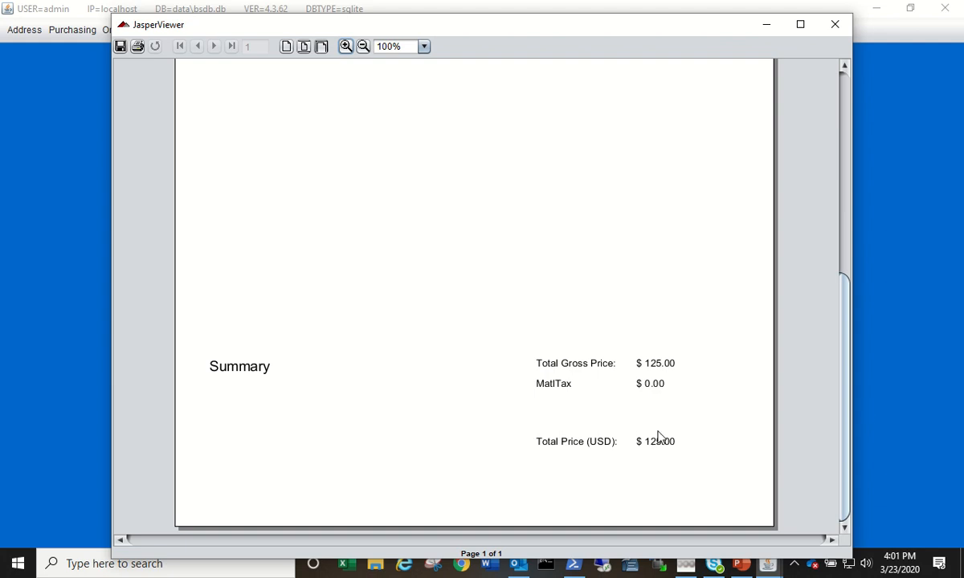
mouse_move(665, 445)
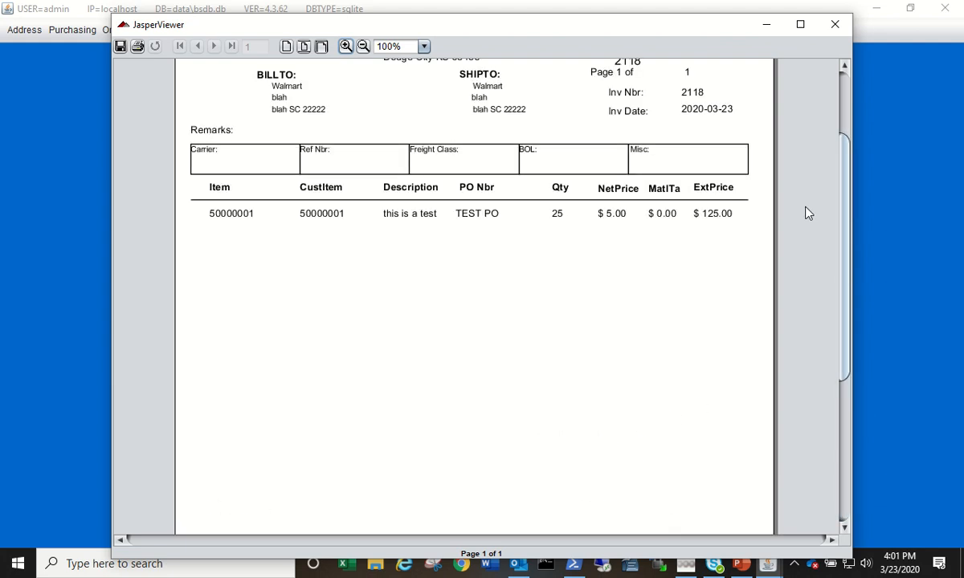
mouse_move(833, 24)
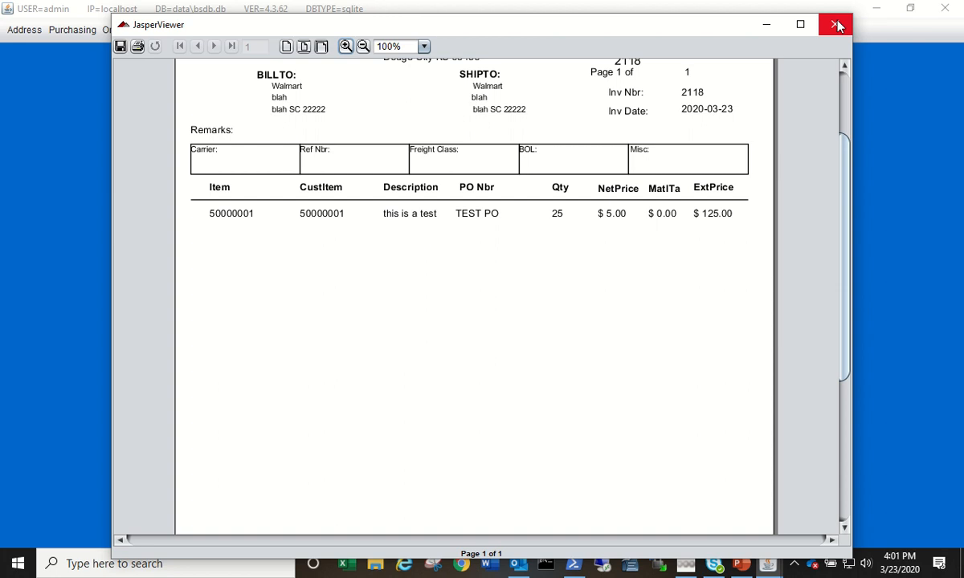
Step: Leave the invoice preview and bring up the AR Aging View from Finance > Accounts Receivable
left_click(832, 23)
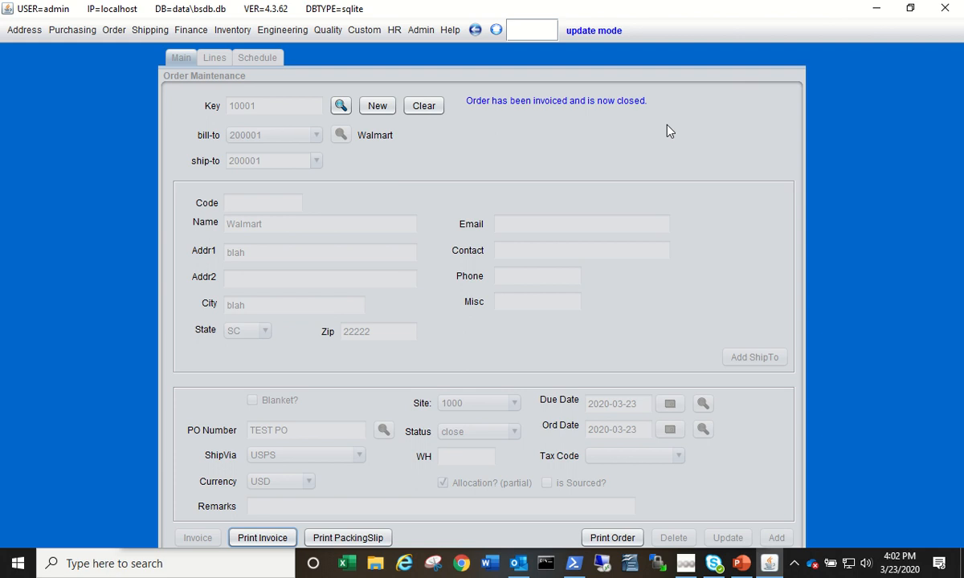
mouse_move(336, 56)
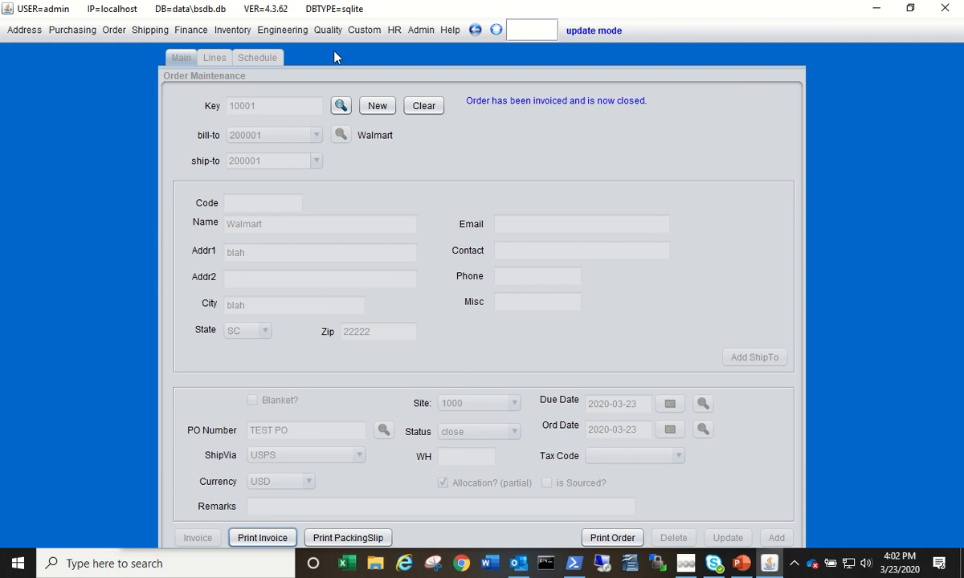
mouse_move(190, 31)
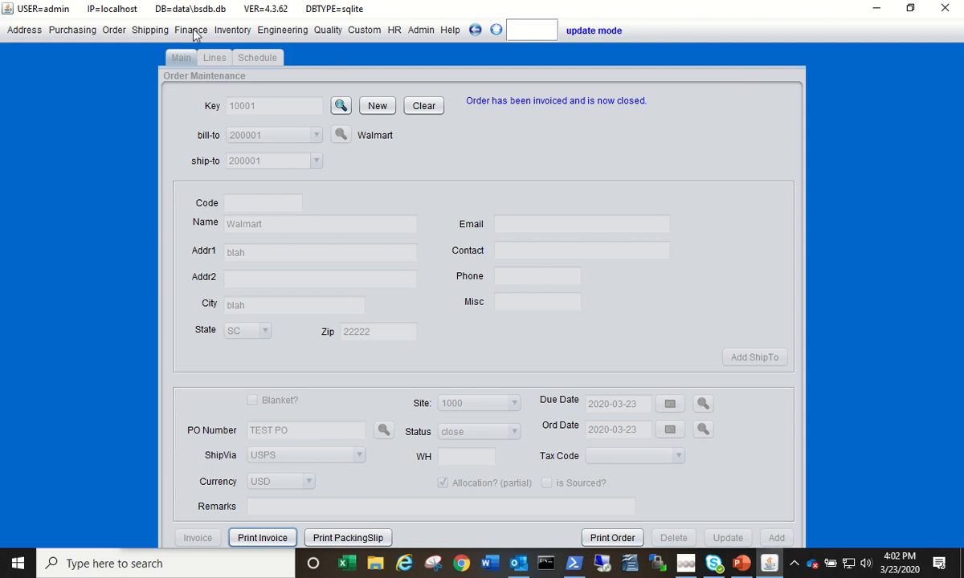
left_click(191, 28)
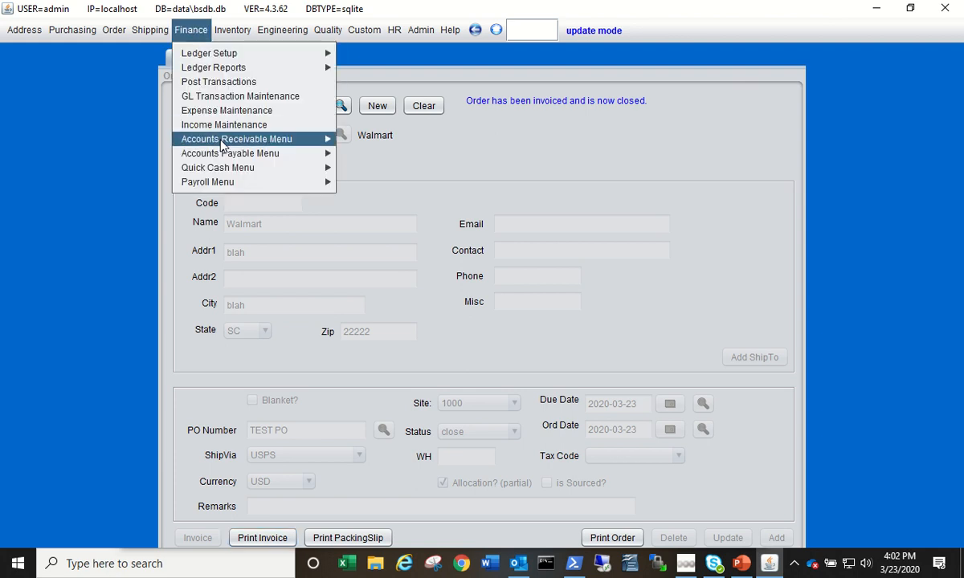
mouse_move(236, 138)
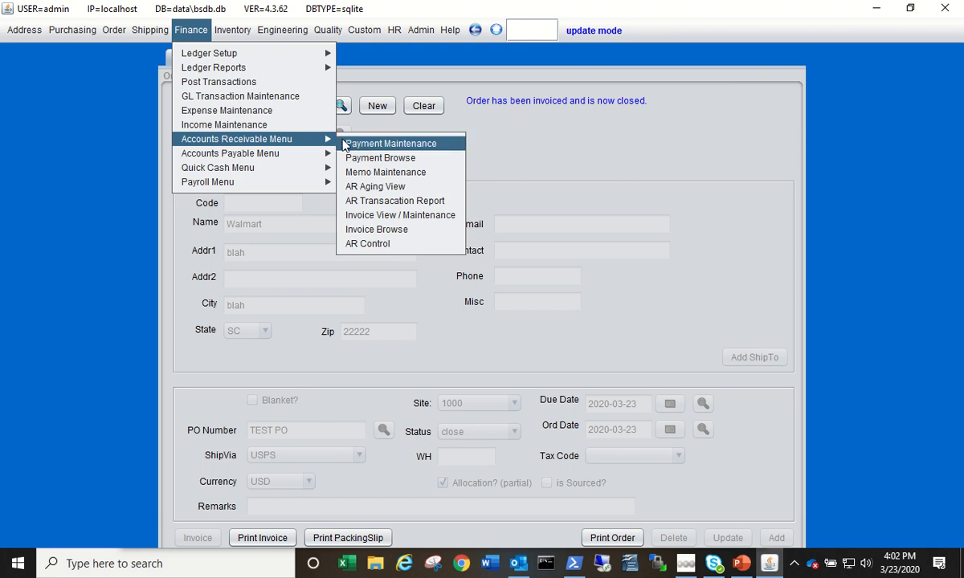
mouse_move(376, 187)
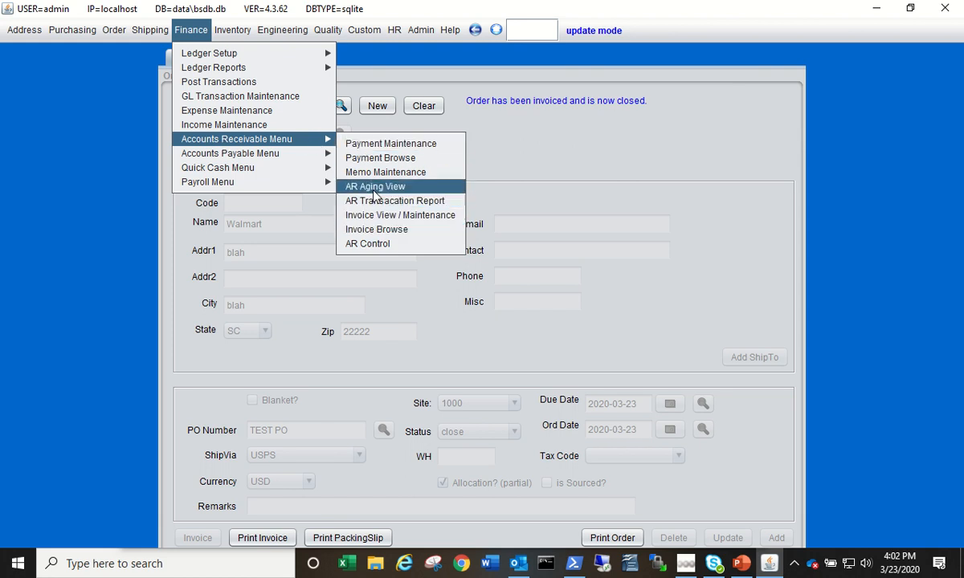
left_click(376, 187)
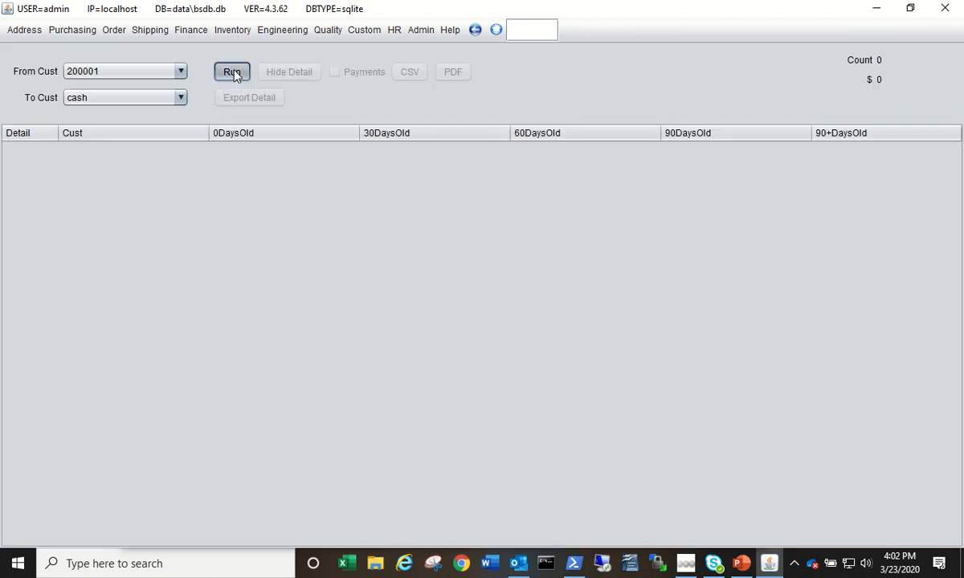
Step: Run the aging report so customer 200001 shows $125.00 current from invoice 2118 due 2020-04-22
left_click(235, 71)
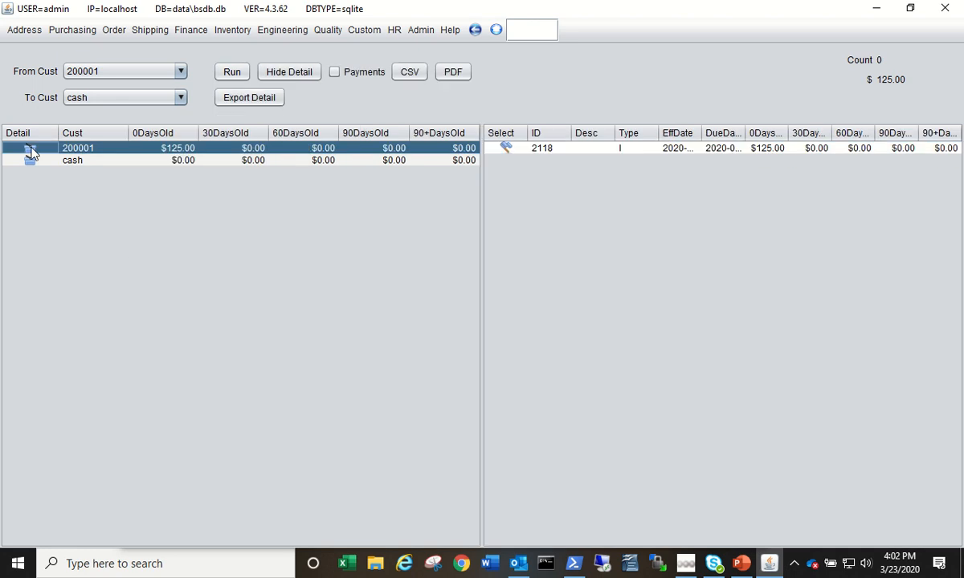
mouse_move(535, 154)
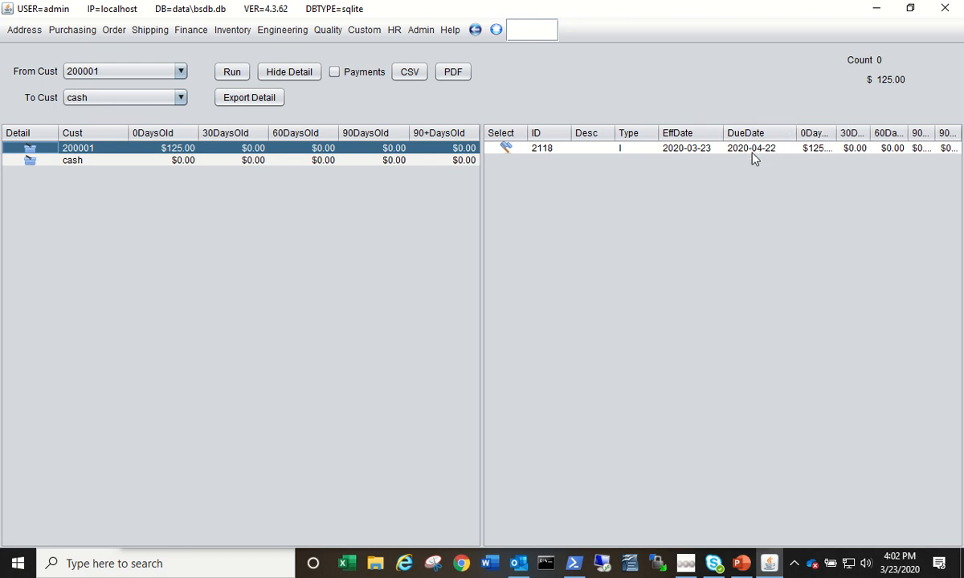
mouse_move(710, 212)
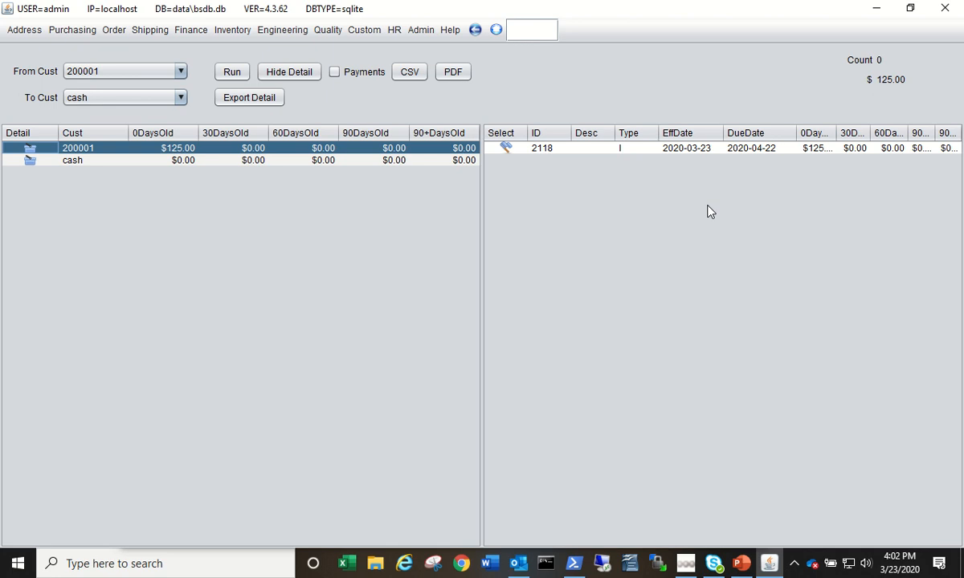
mouse_move(586, 168)
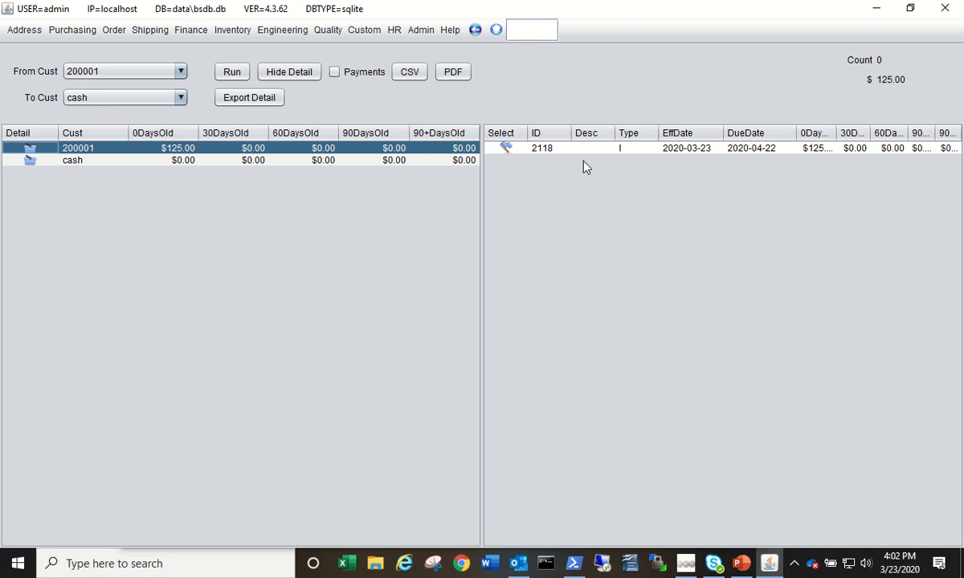
mouse_move(449, 273)
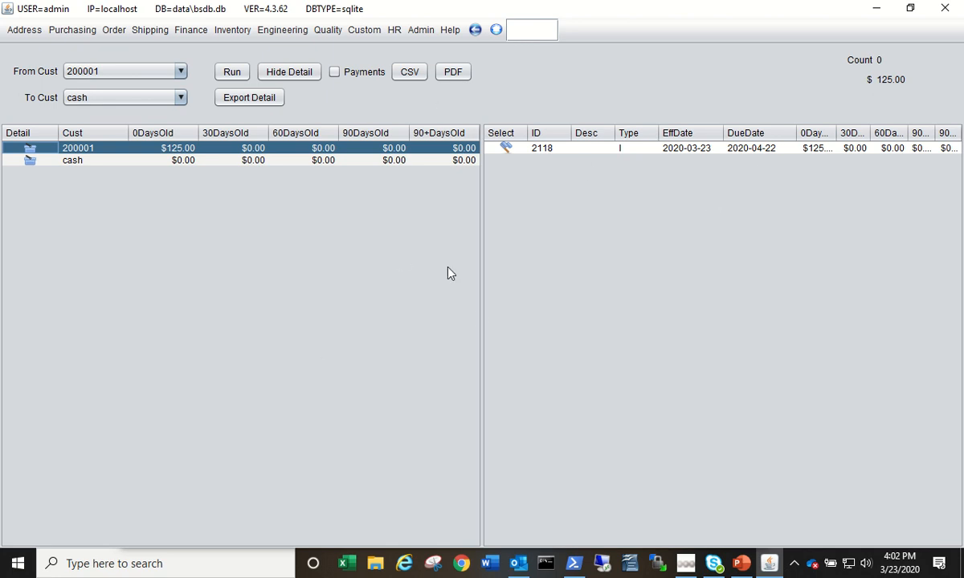